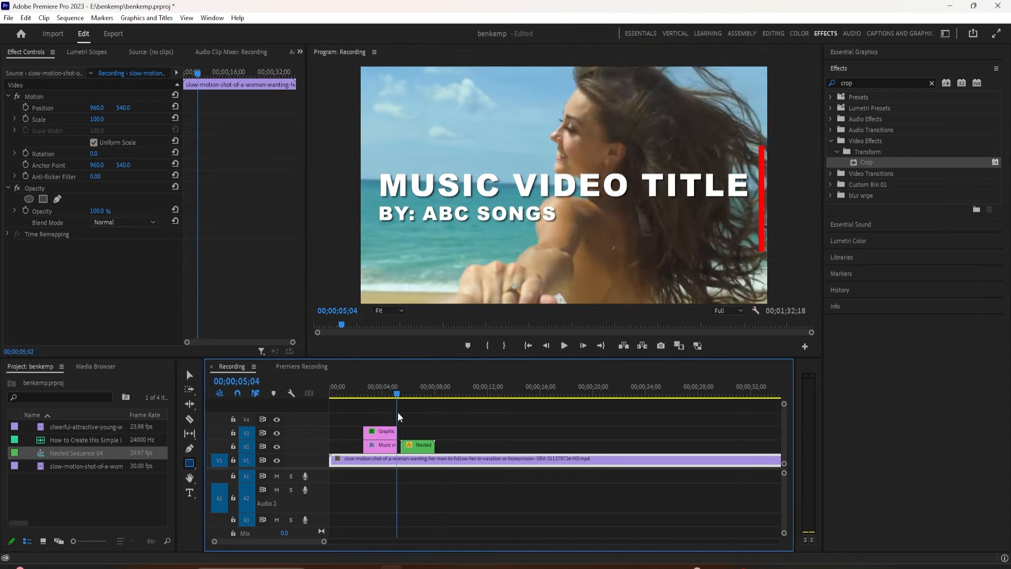
- Preview the finished nested title, then open the Recording timeline with the beach clip and title graphic
{"action": "left_click", "coordinate": [418, 445]}
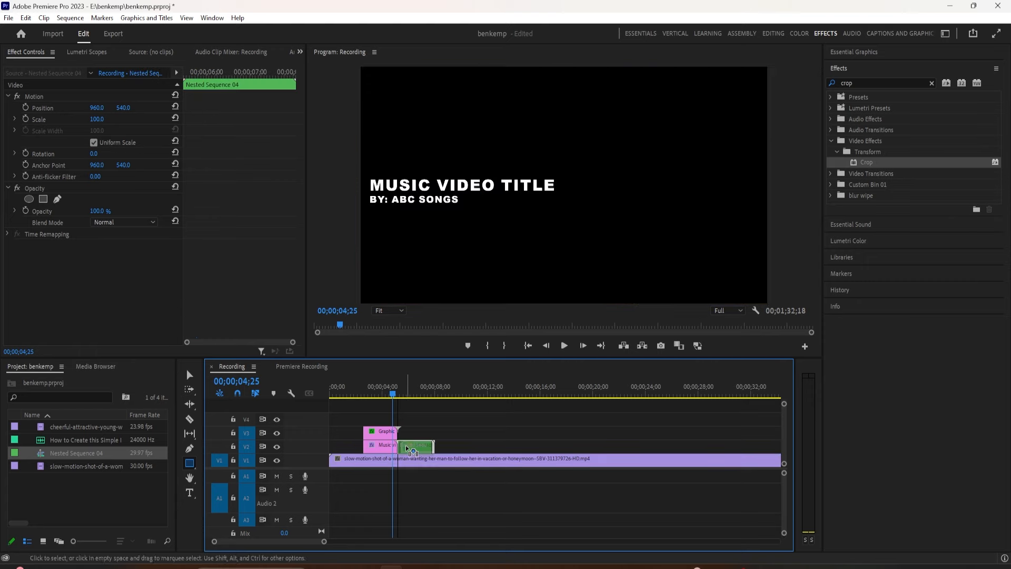
{"action": "left_click", "coordinate": [563, 345]}
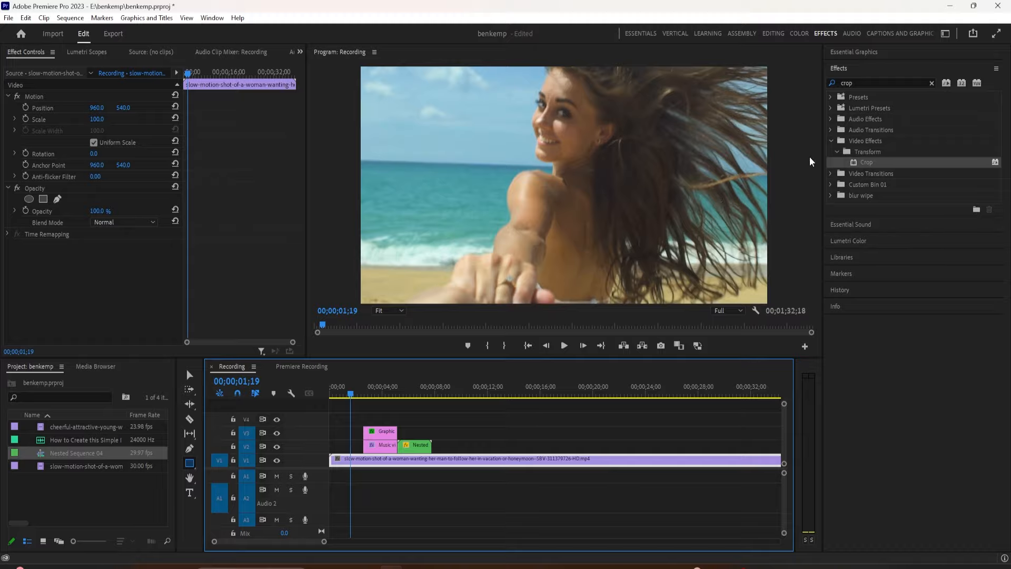
{"action": "left_click", "coordinate": [437, 393]}
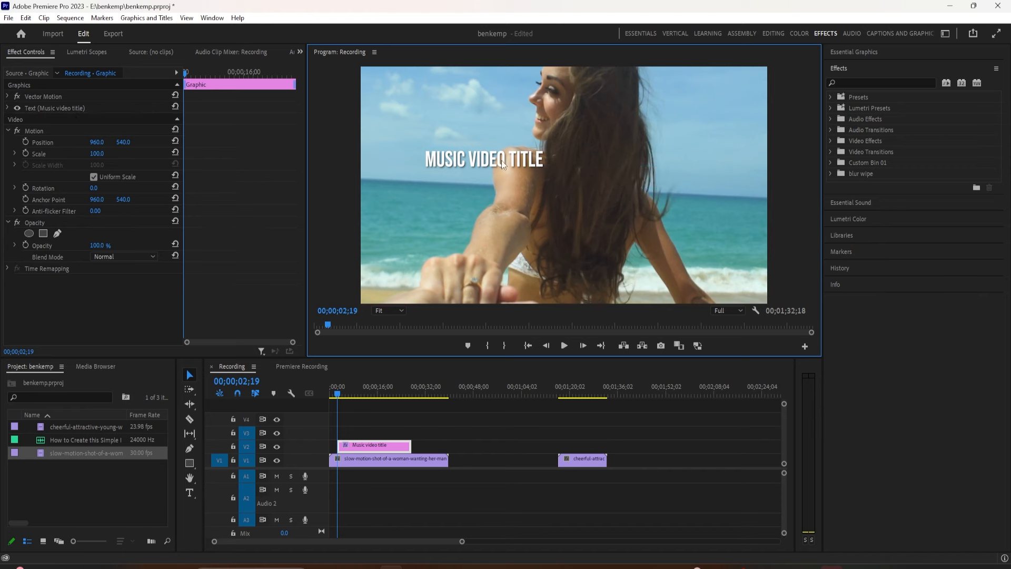
- Switch the title text layer's font from Bebas Neue to Arial Black by searching 'aria'
{"action": "left_click", "coordinate": [55, 107]}
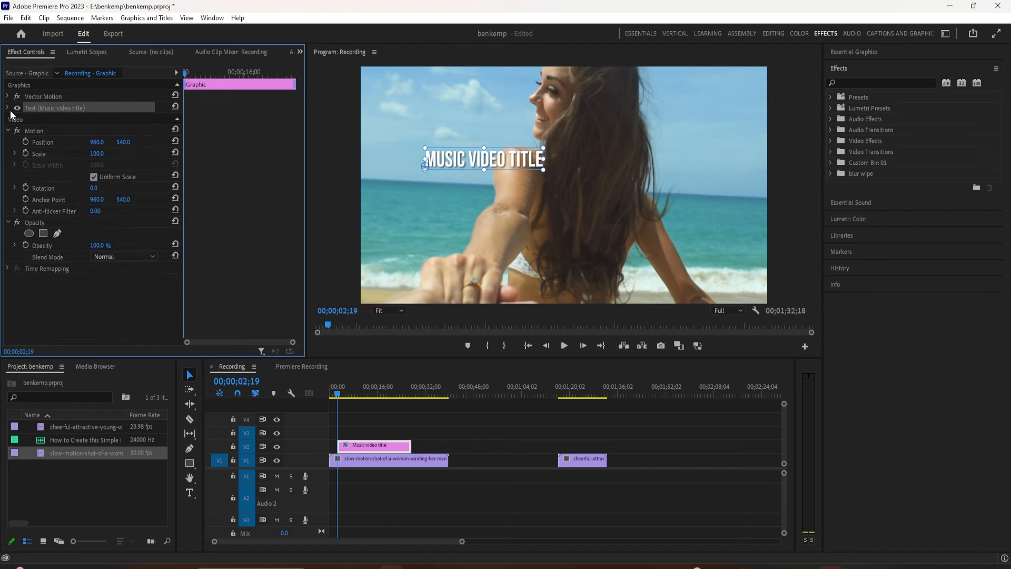
{"action": "mouse_move", "coordinate": [839, 230]}
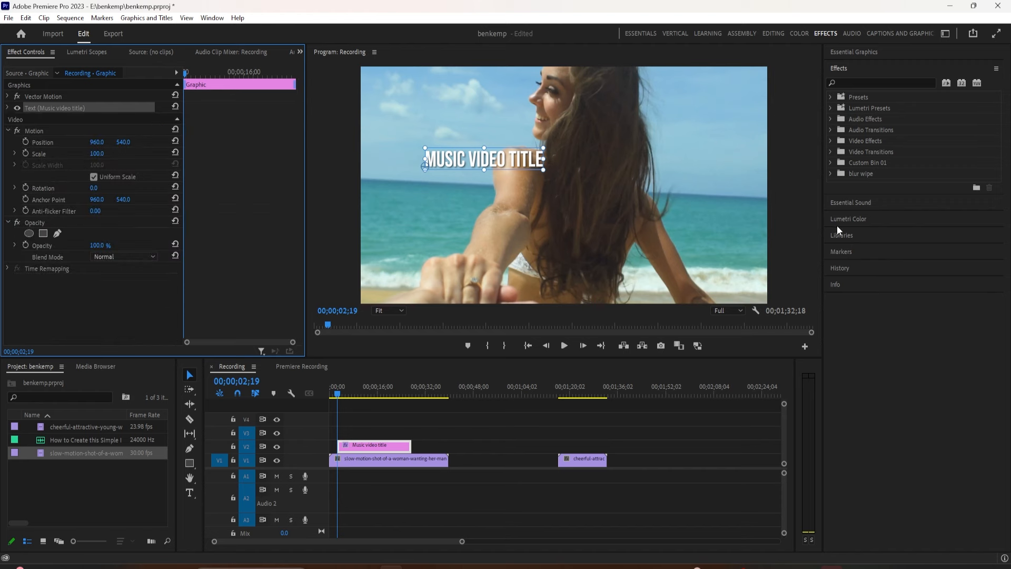
{"action": "left_click", "coordinate": [849, 219]}
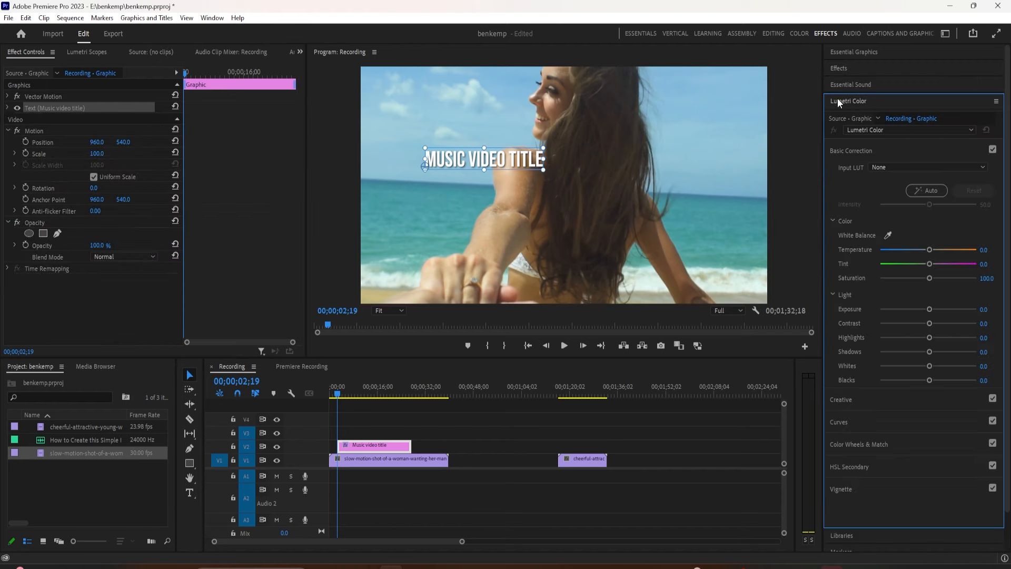
{"action": "left_click", "coordinate": [850, 84]}
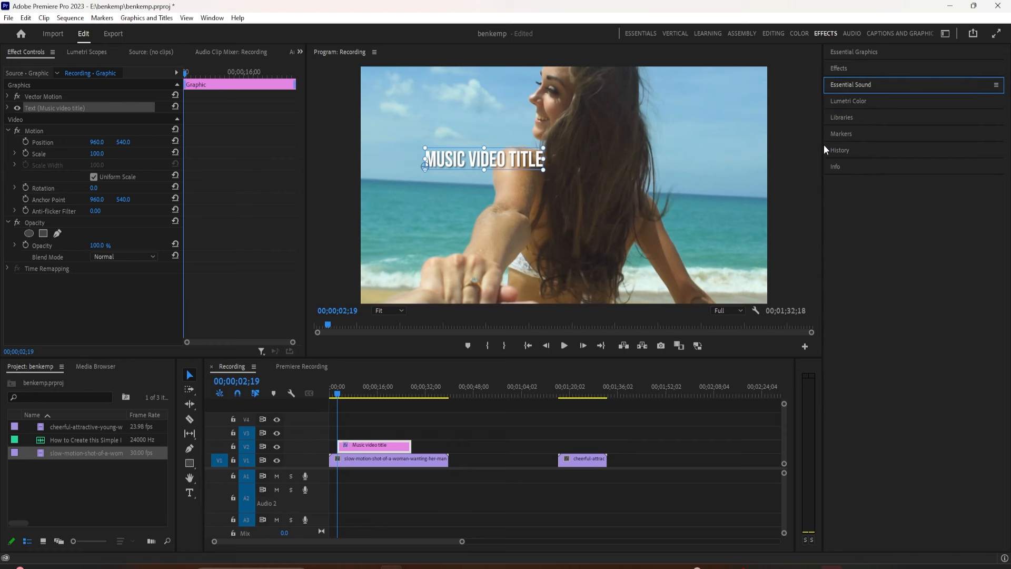
{"action": "left_click", "coordinate": [850, 52]}
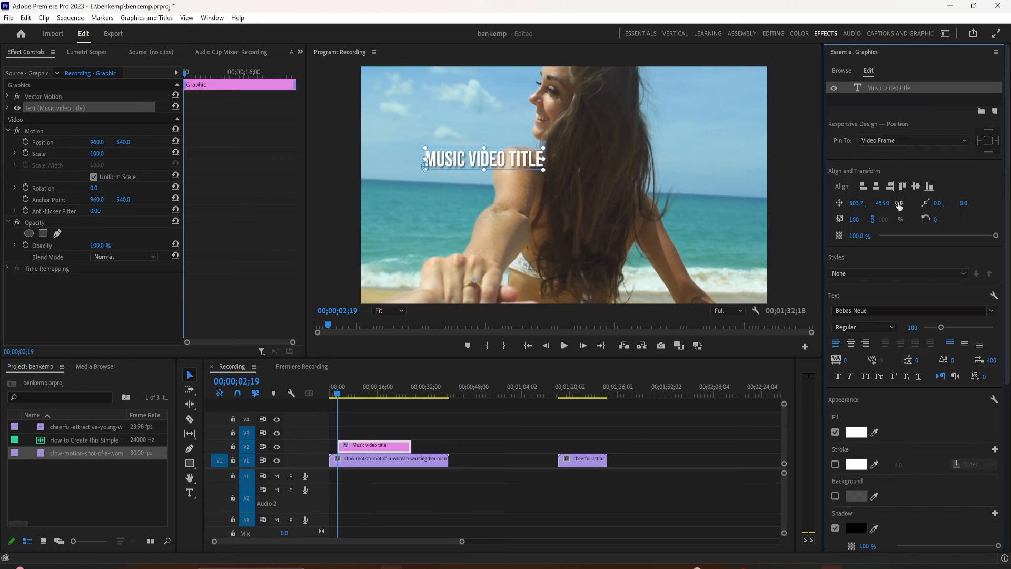
{"action": "mouse_move", "coordinate": [871, 94]}
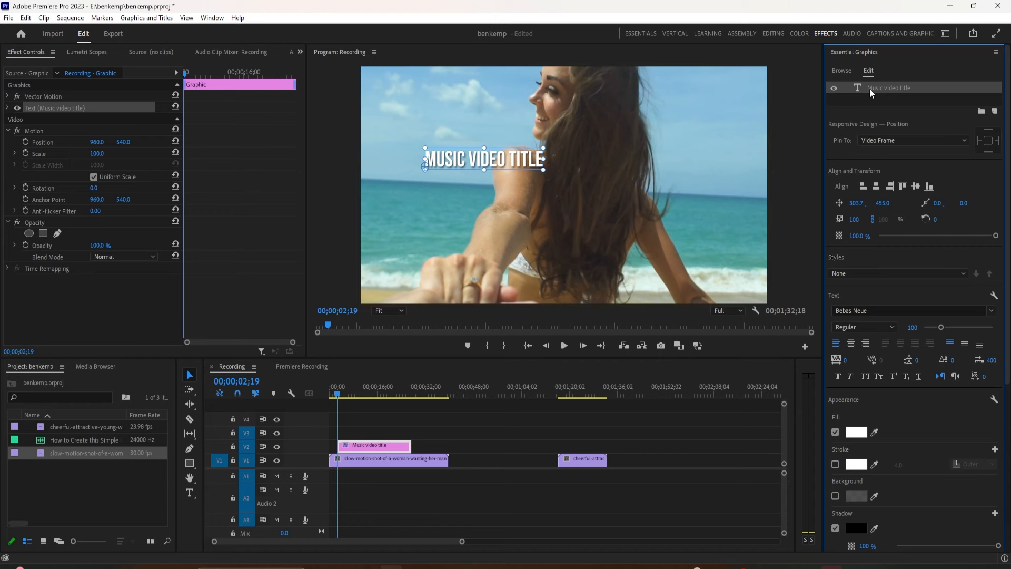
{"action": "mouse_move", "coordinate": [851, 374]}
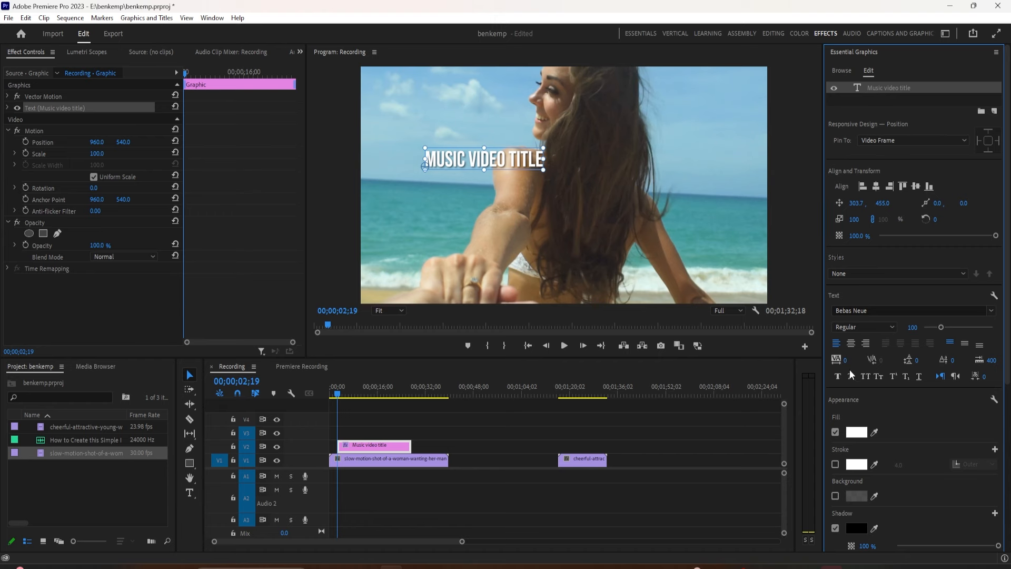
{"action": "left_click", "coordinate": [910, 310]}
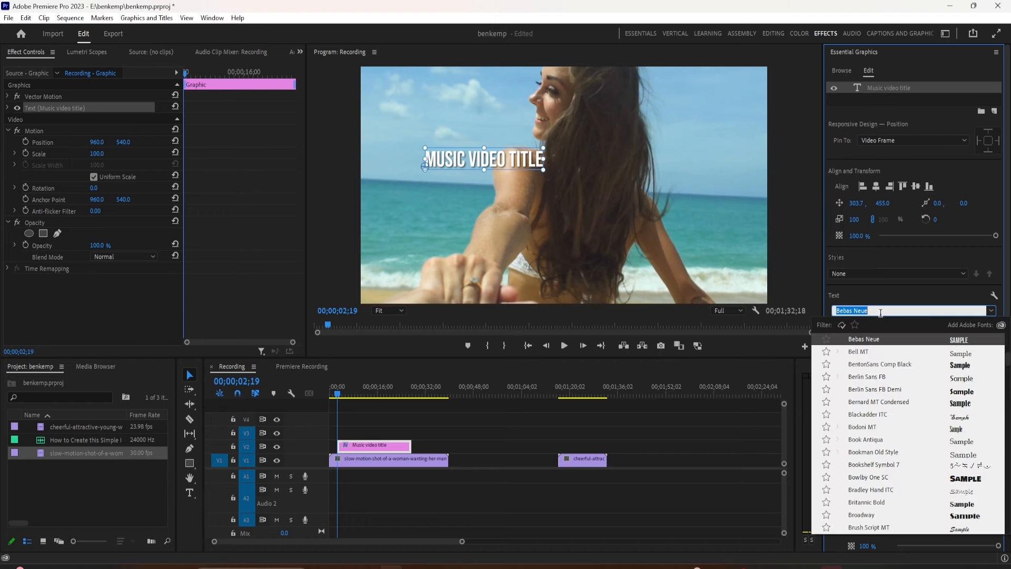
{"action": "type", "text": "aria"}
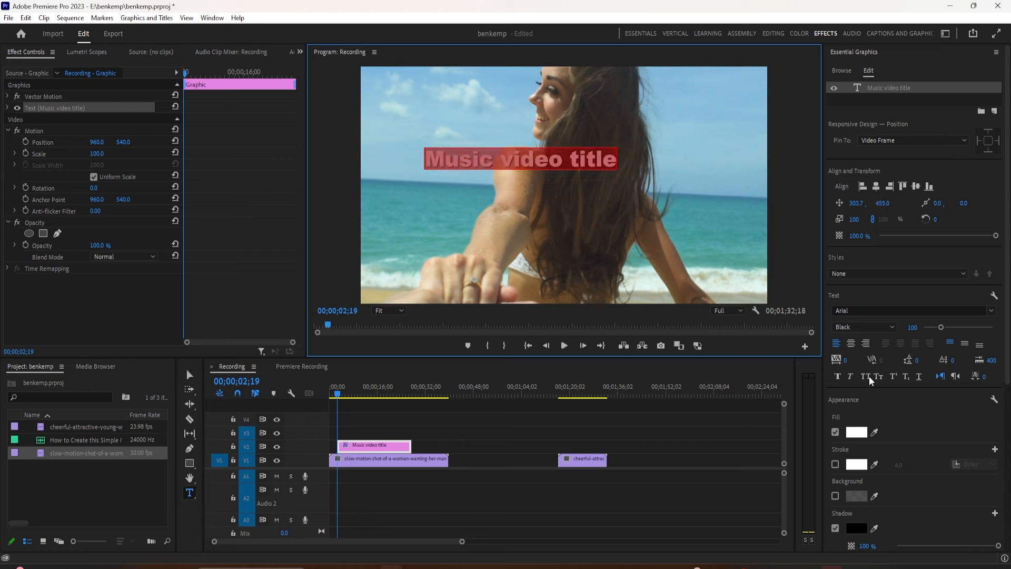
{"action": "mouse_move", "coordinate": [850, 359]}
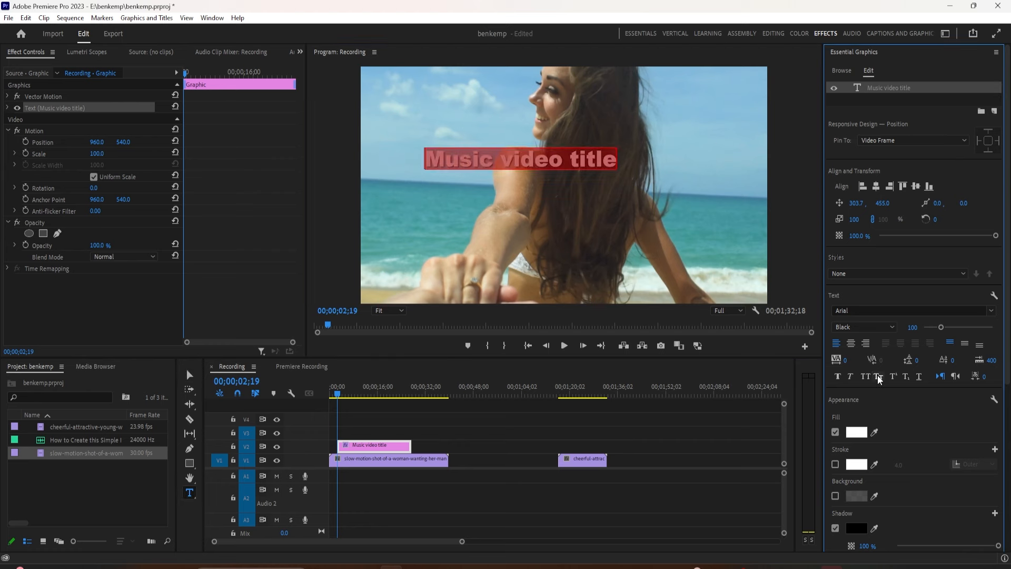
- Apply All Caps, scale 140, height 145, tracking 26, and centre the title
{"action": "left_click", "coordinate": [865, 377]}
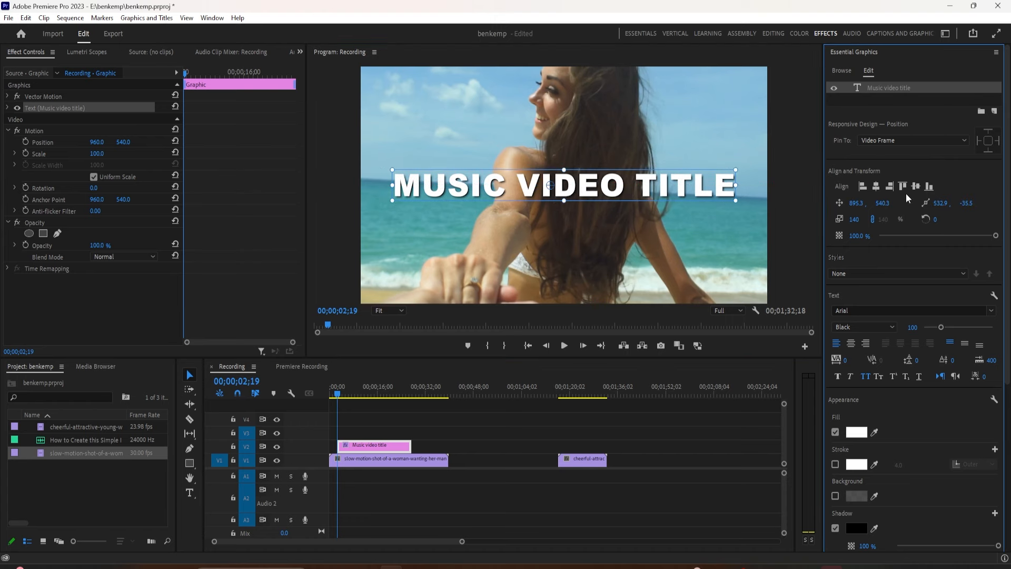
{"action": "mouse_move", "coordinate": [909, 345]}
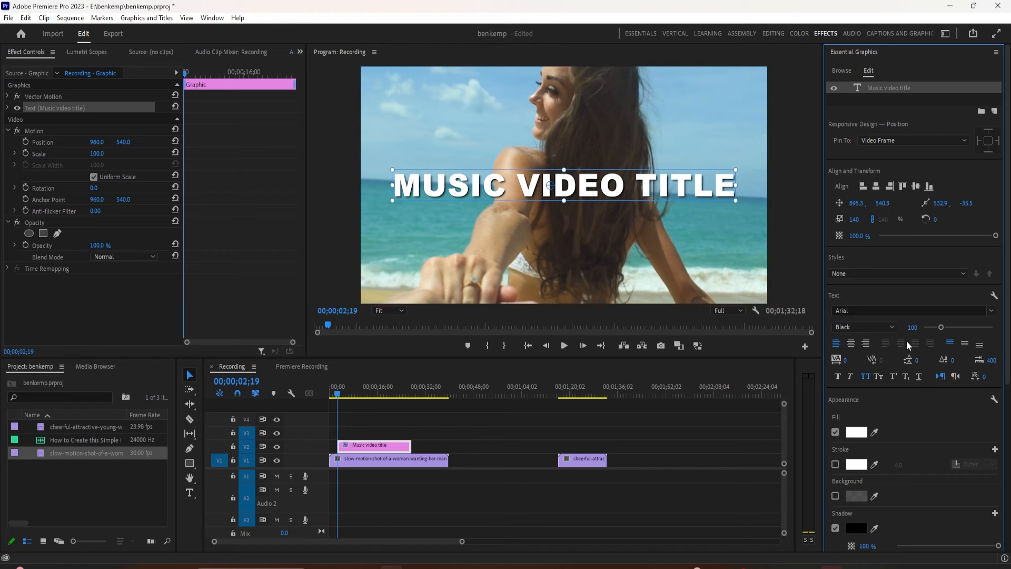
{"action": "mouse_move", "coordinate": [840, 364]}
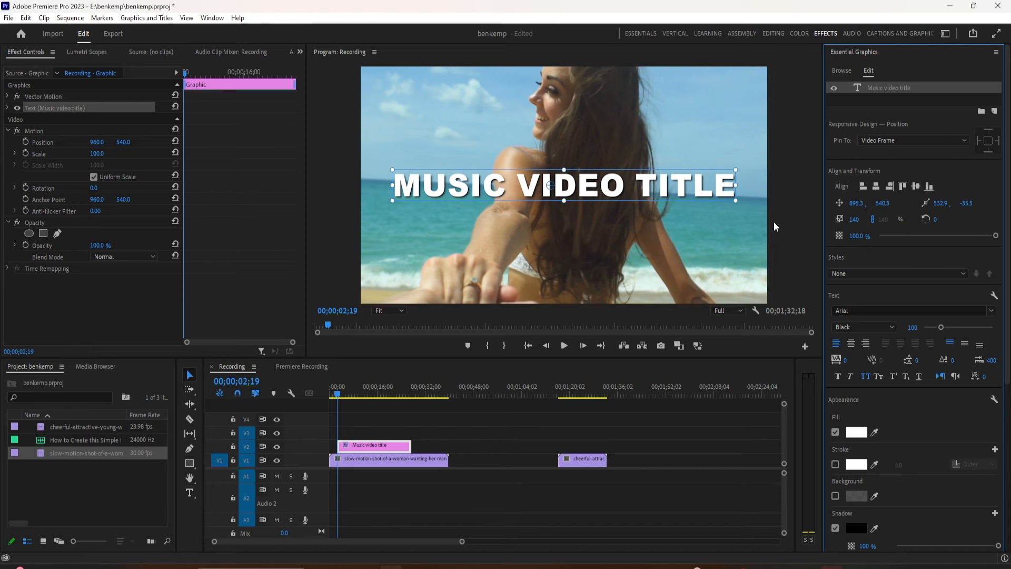
{"action": "mouse_move", "coordinate": [855, 398]}
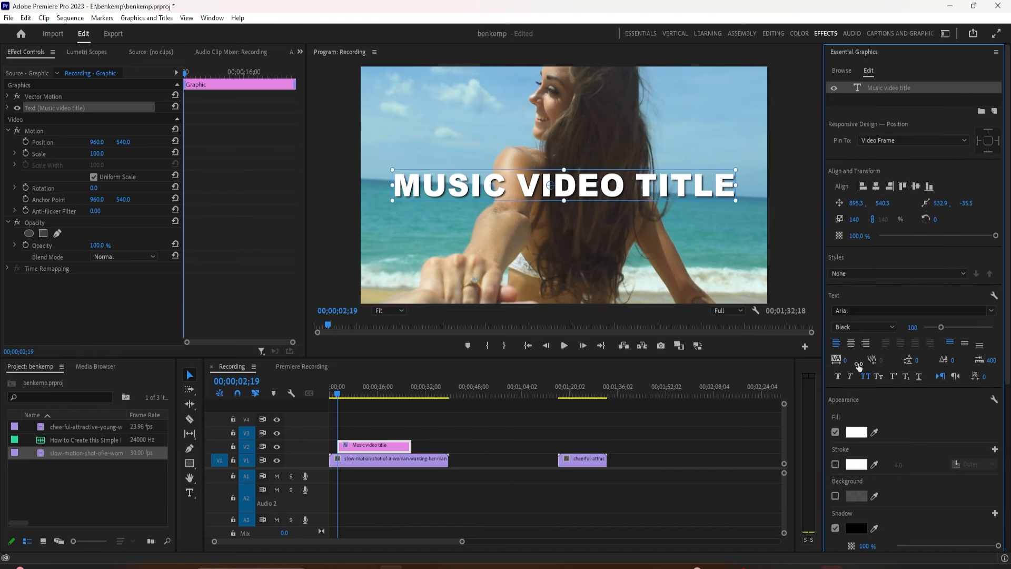
{"action": "left_click", "coordinate": [843, 359]}
{"action": "type", "text": "26"}
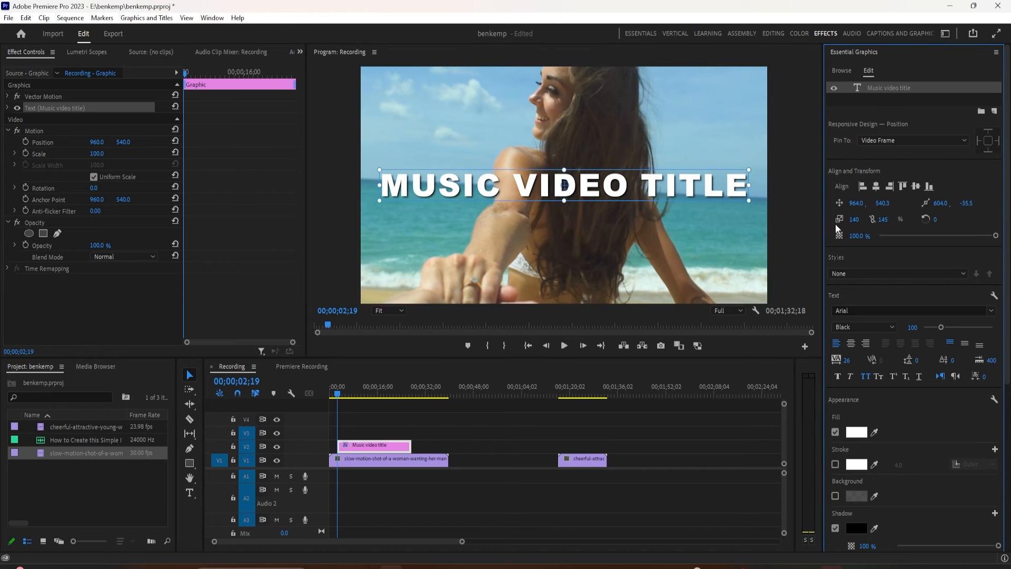
{"action": "mouse_move", "coordinate": [873, 218]}
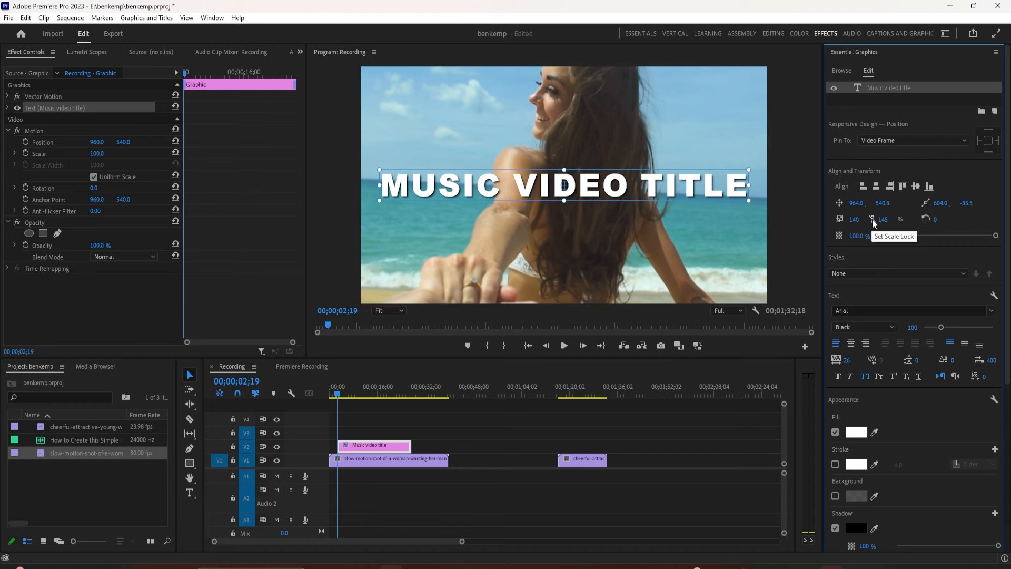
{"action": "mouse_move", "coordinate": [841, 175]}
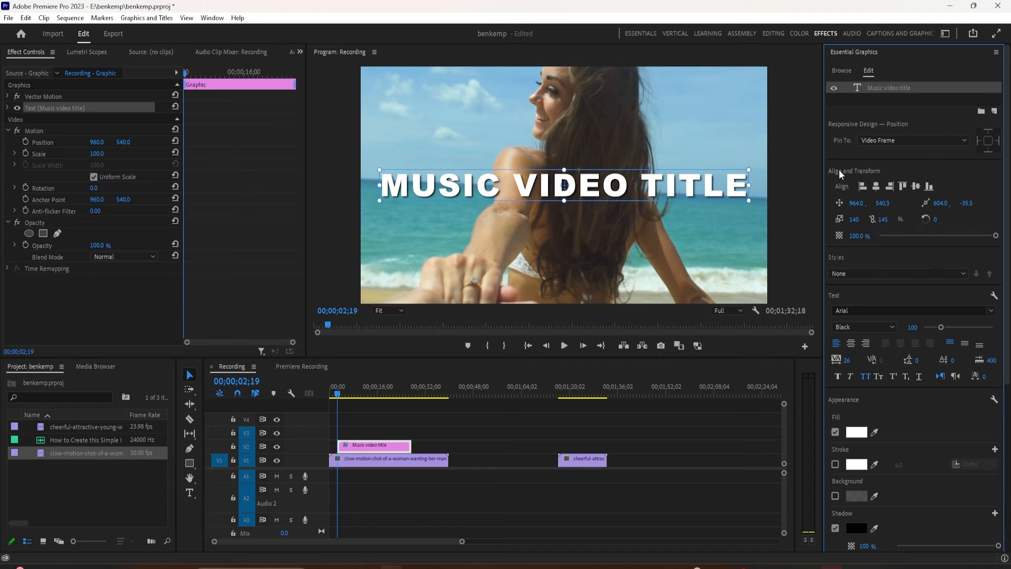
{"action": "mouse_move", "coordinate": [795, 308]}
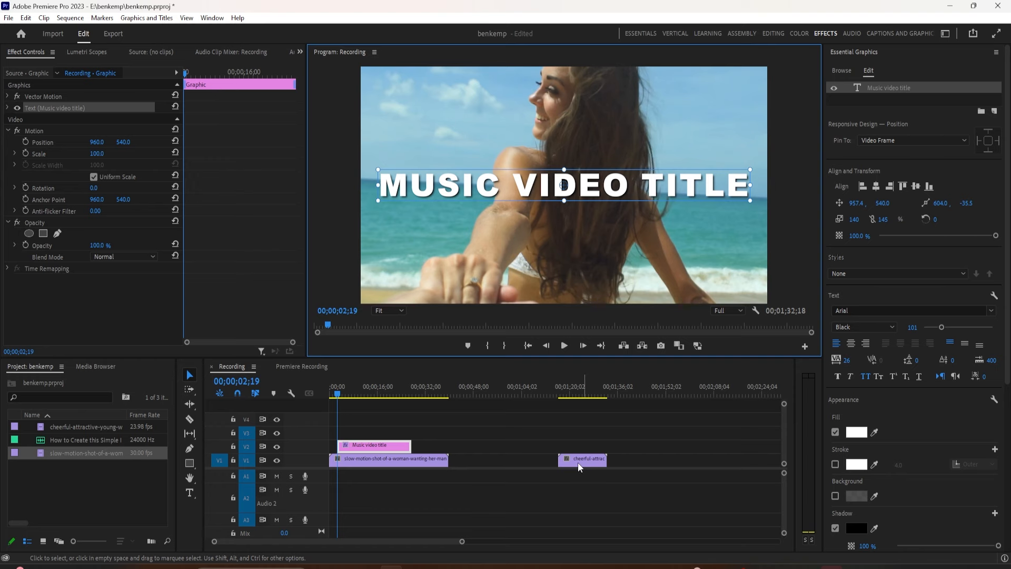
- Keep the title in Arial Black's Black style, in large white centred lettering
{"action": "left_click", "coordinate": [908, 310]}
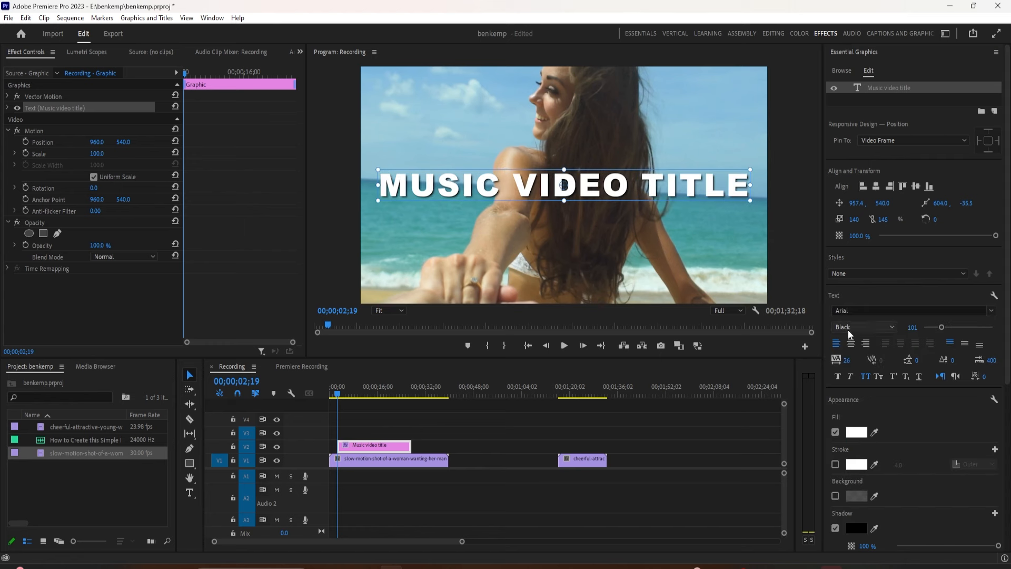
{"action": "left_click", "coordinate": [891, 327]}
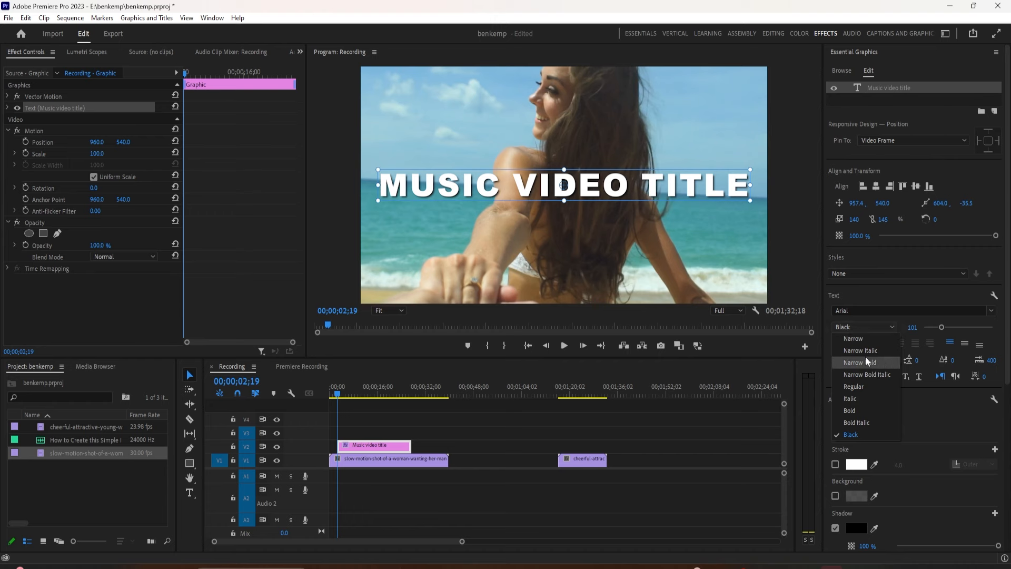
{"action": "mouse_move", "coordinate": [851, 434]}
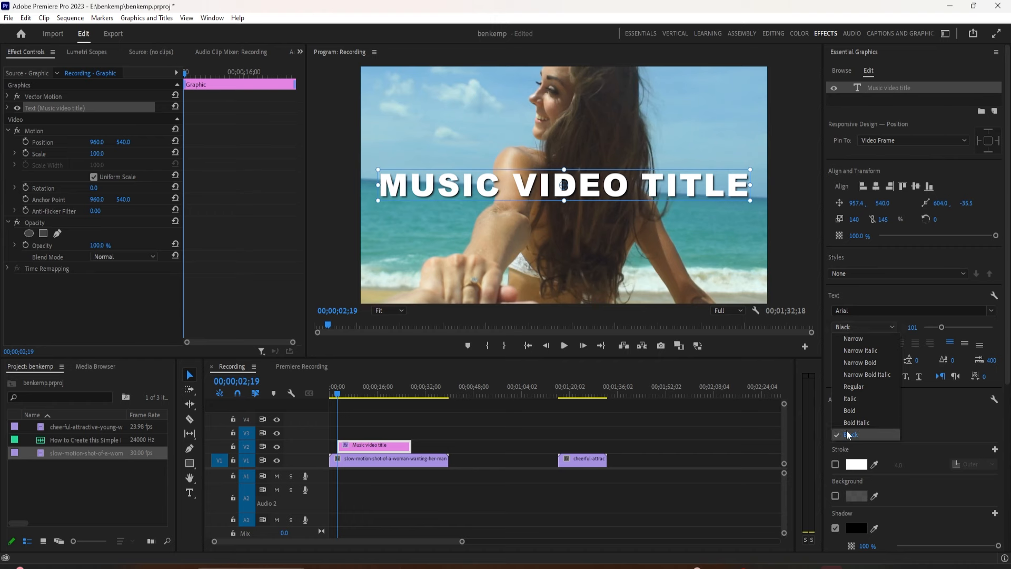
{"action": "left_click", "coordinate": [851, 435]}
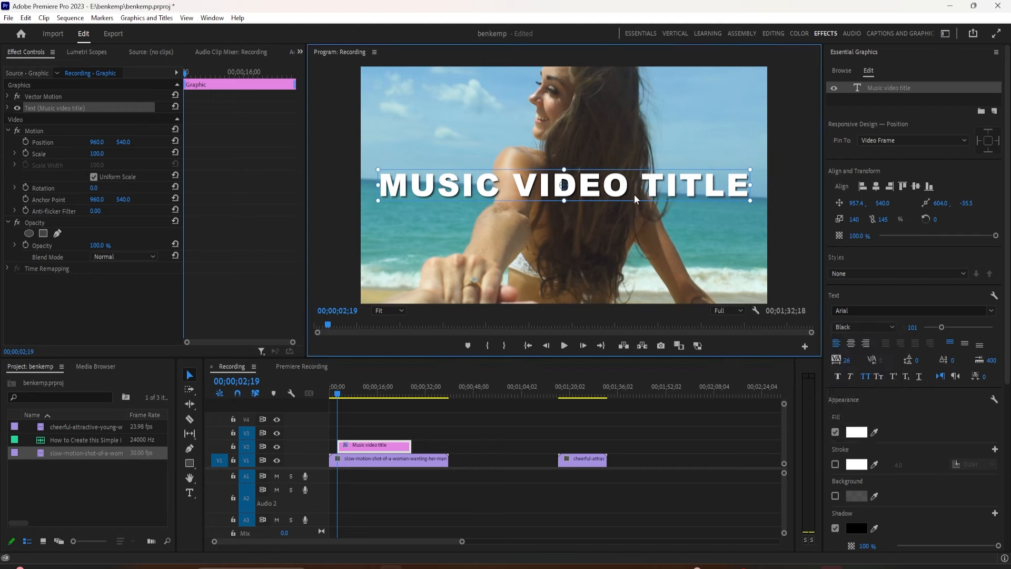
{"action": "left_click", "coordinate": [563, 345]}
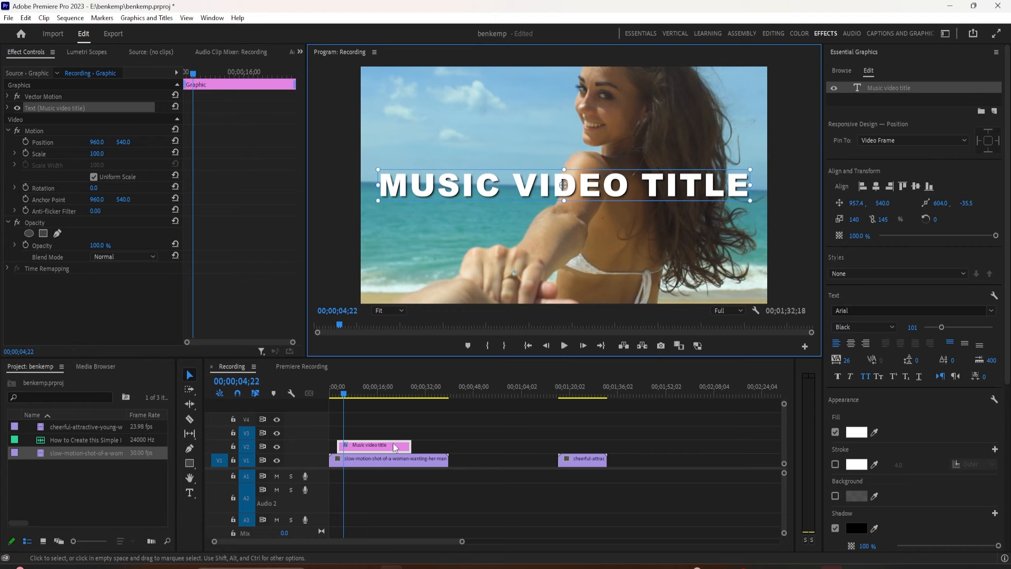
{"action": "mouse_move", "coordinate": [768, 369]}
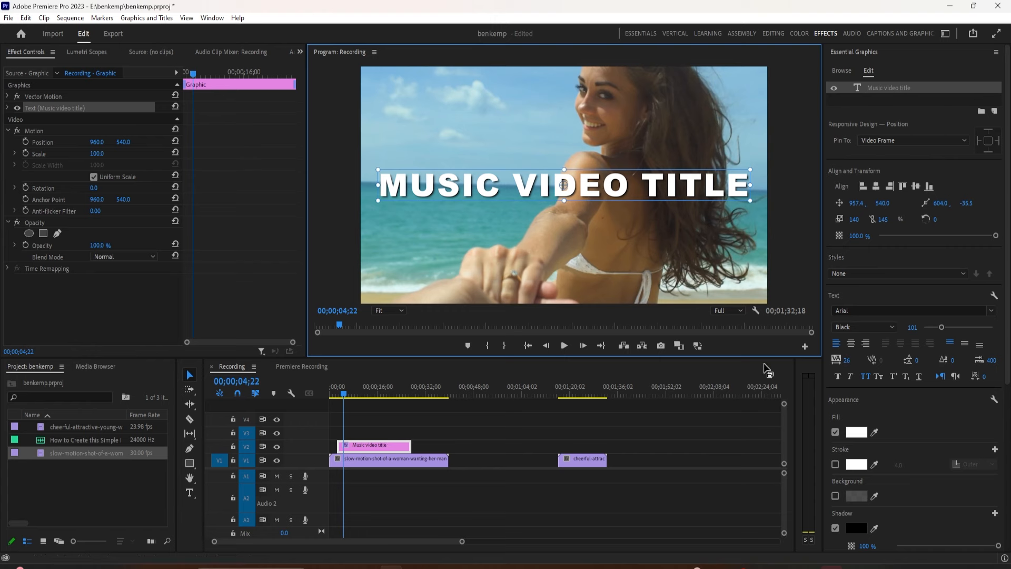
{"action": "mouse_move", "coordinate": [885, 92]}
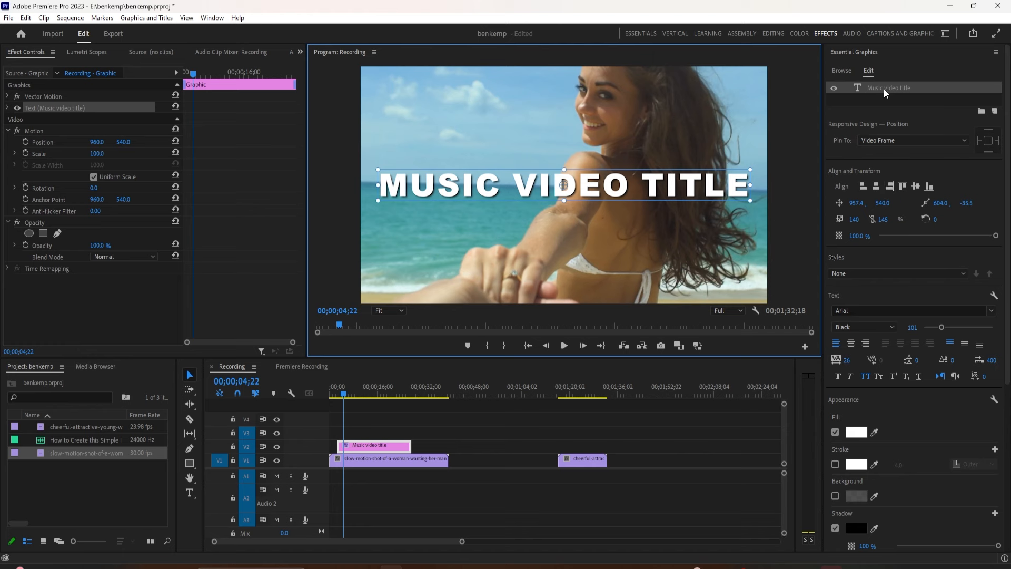
- Duplicate the title text layer and retype the copy as 'BY: ABC SONGS'
{"action": "right_click", "coordinate": [891, 88]}
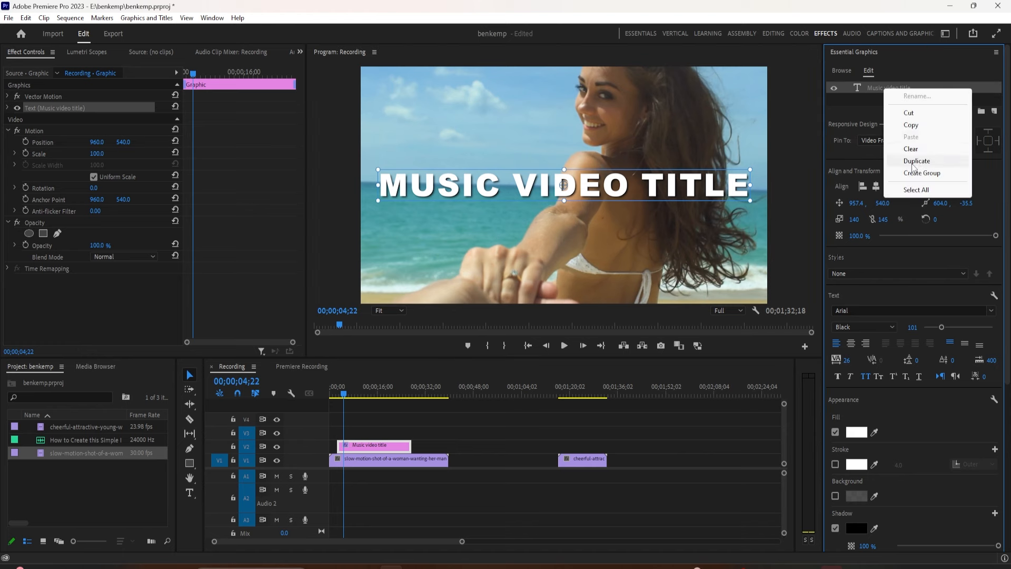
{"action": "left_click", "coordinate": [916, 160]}
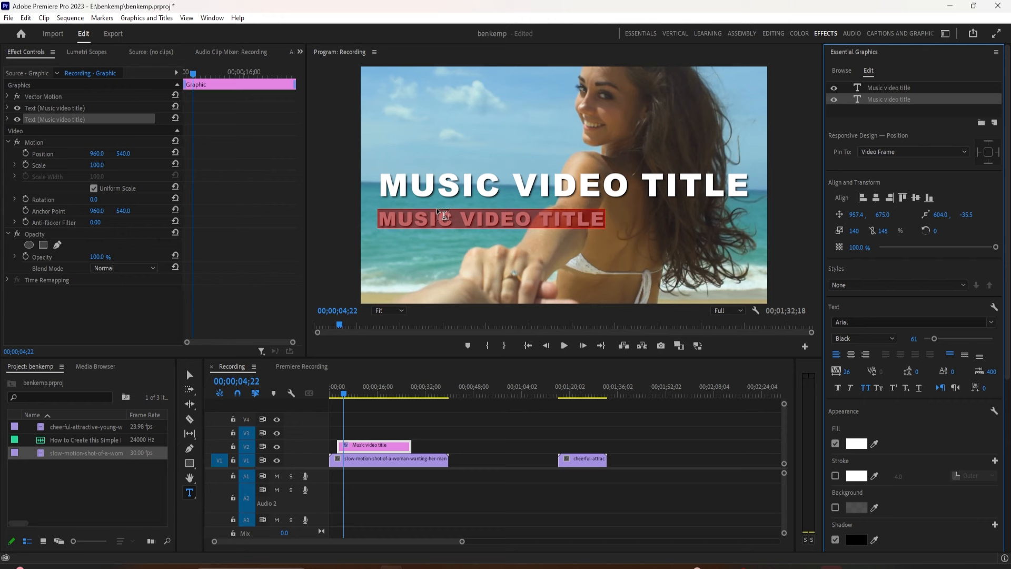
{"action": "type", "text": "BY"}
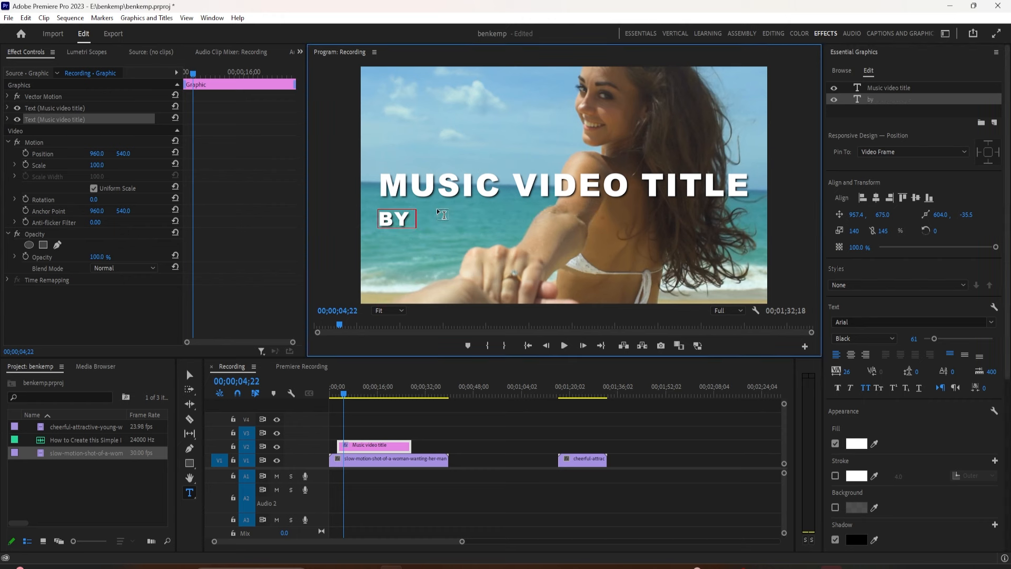
{"action": "type", "text": ": A"}
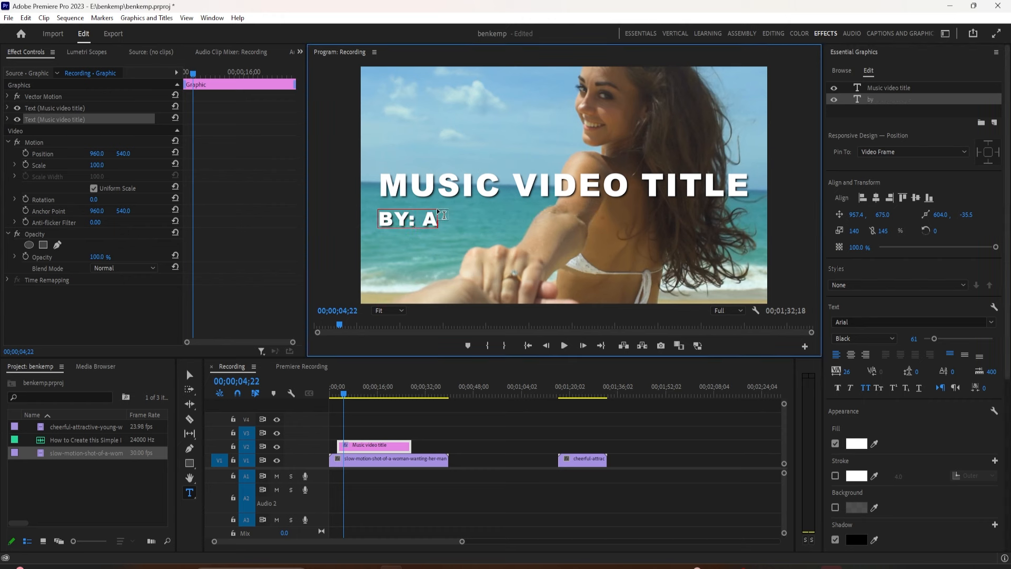
{"action": "type", "text": "B"}
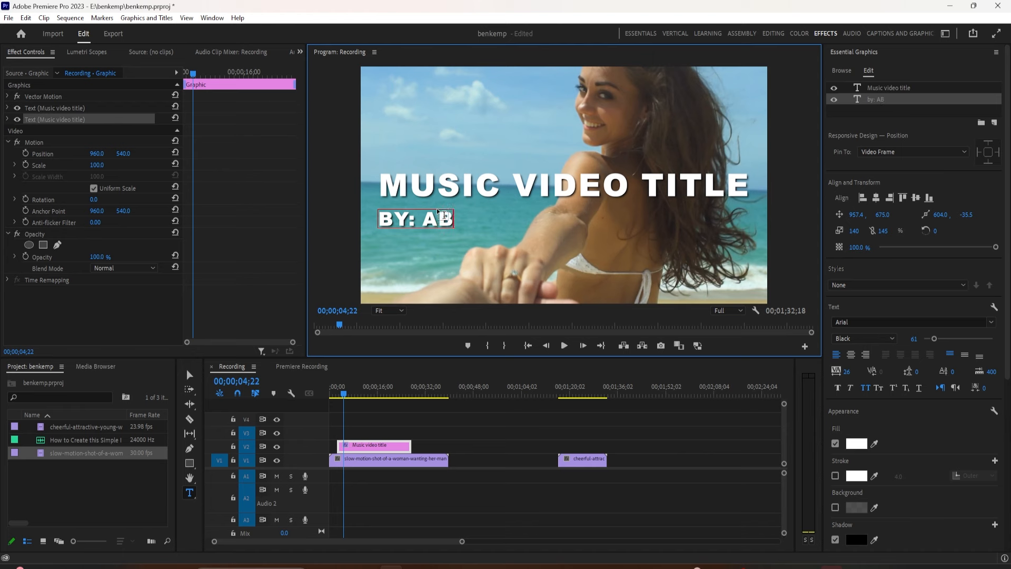
{"action": "type", "text": "C SON"}
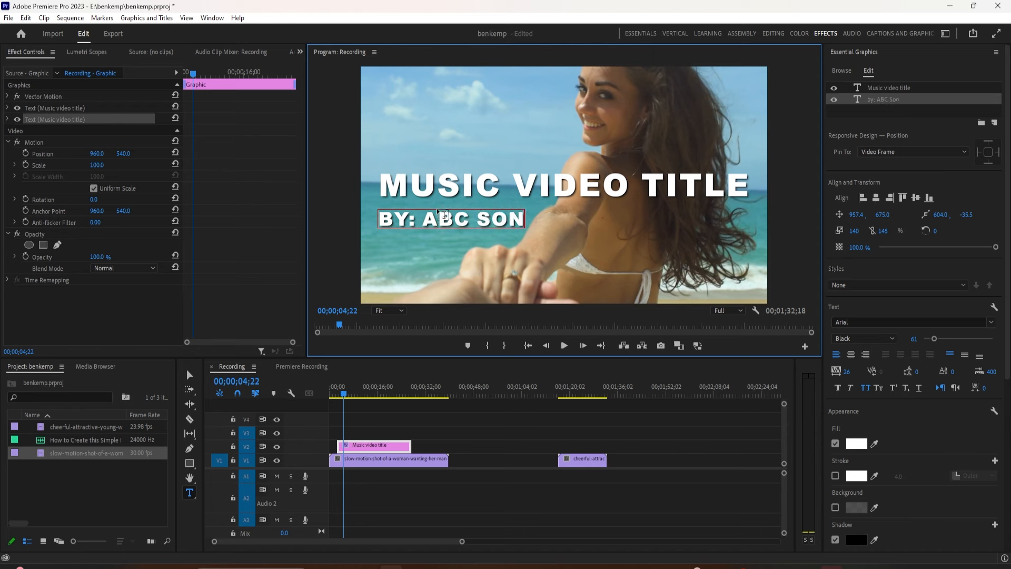
{"action": "type", "text": "GS"}
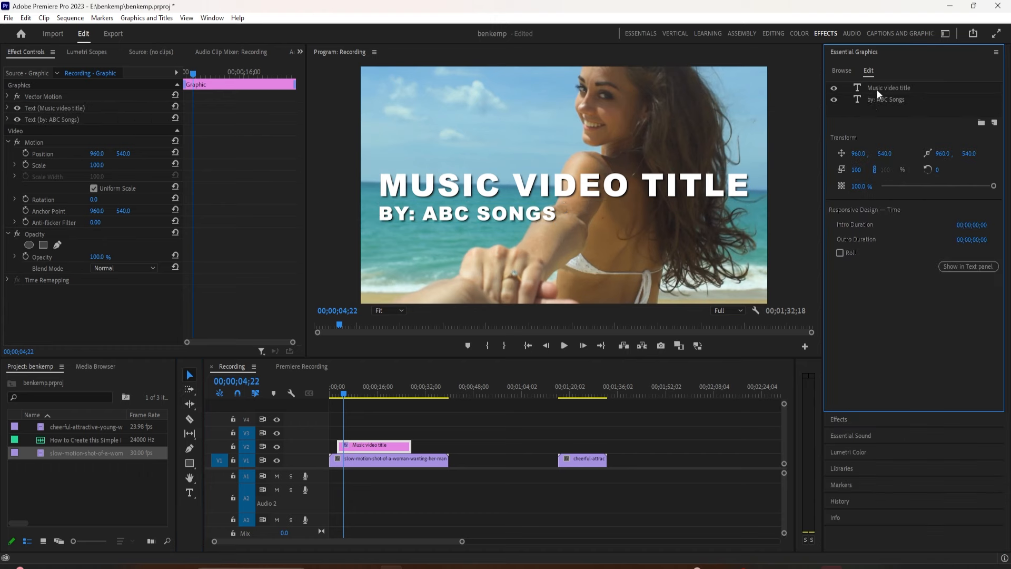
{"action": "left_click", "coordinate": [890, 88]}
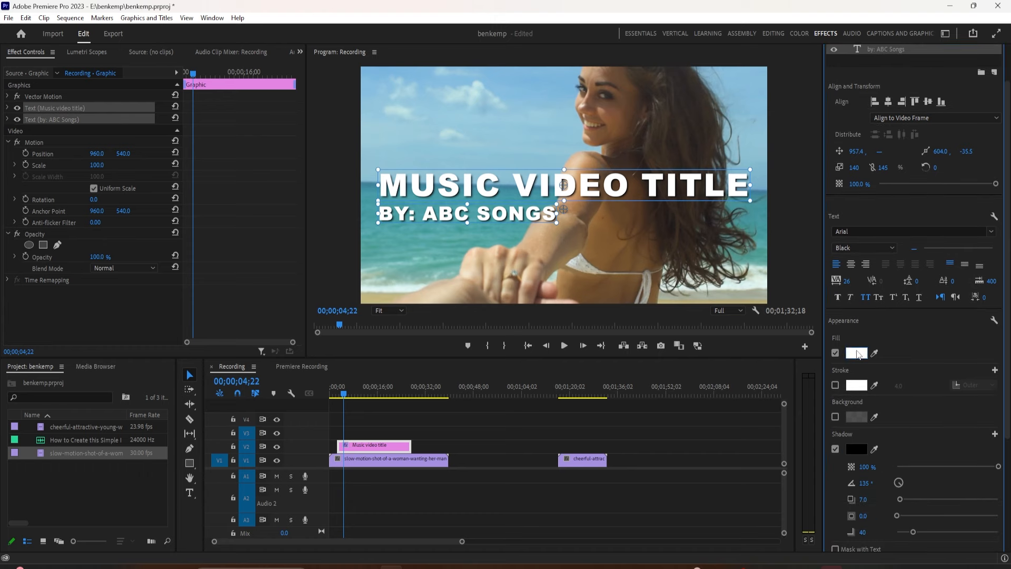
{"action": "left_click", "coordinate": [857, 353]}
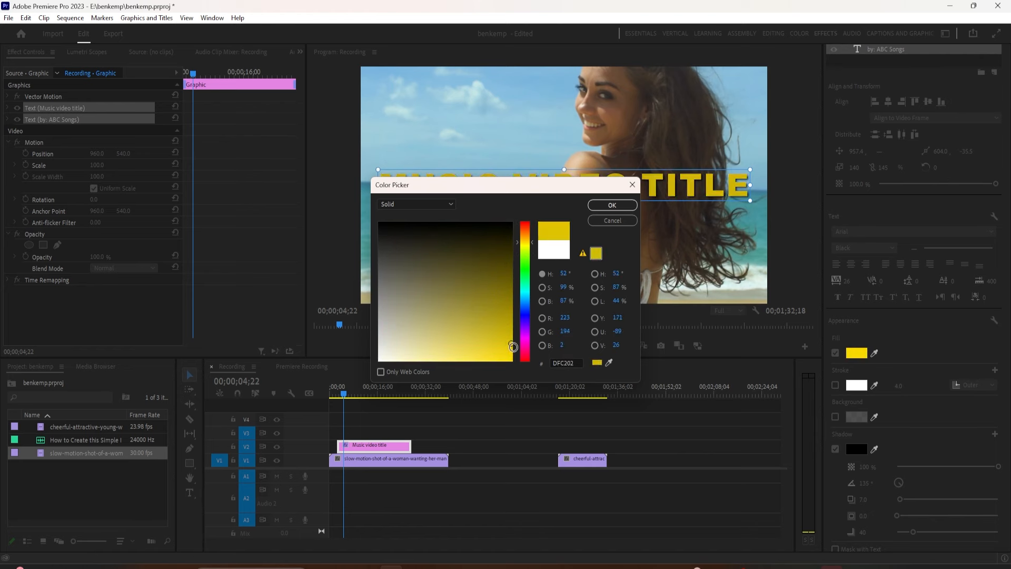
{"action": "left_click", "coordinate": [611, 205]}
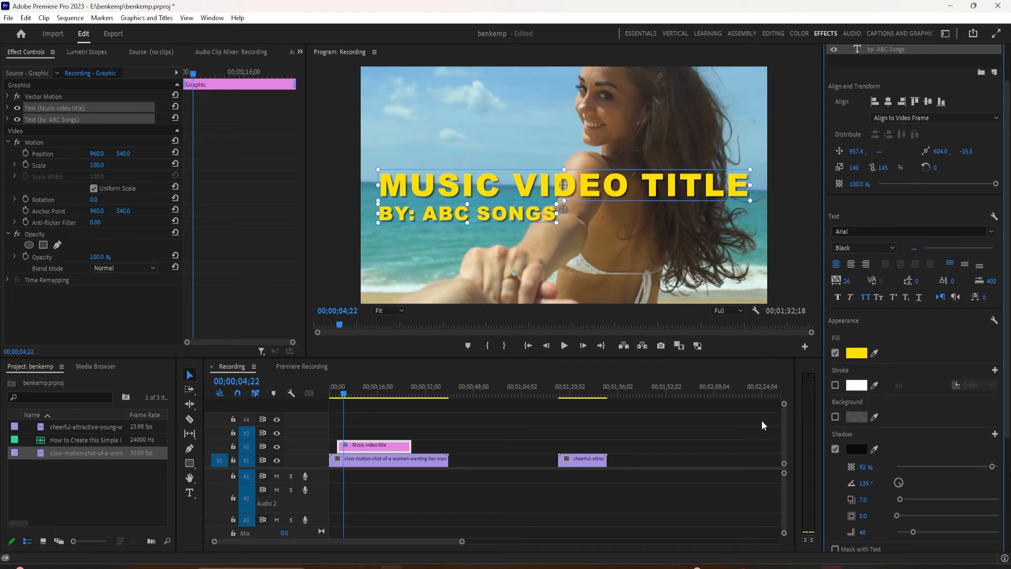
{"action": "mouse_move", "coordinate": [691, 384]}
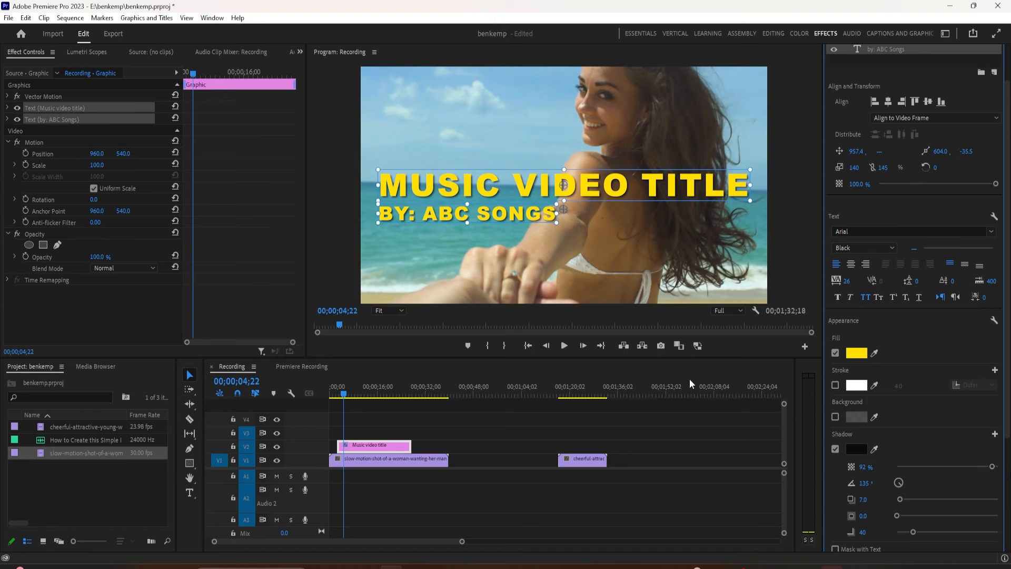
{"action": "mouse_move", "coordinate": [865, 426]}
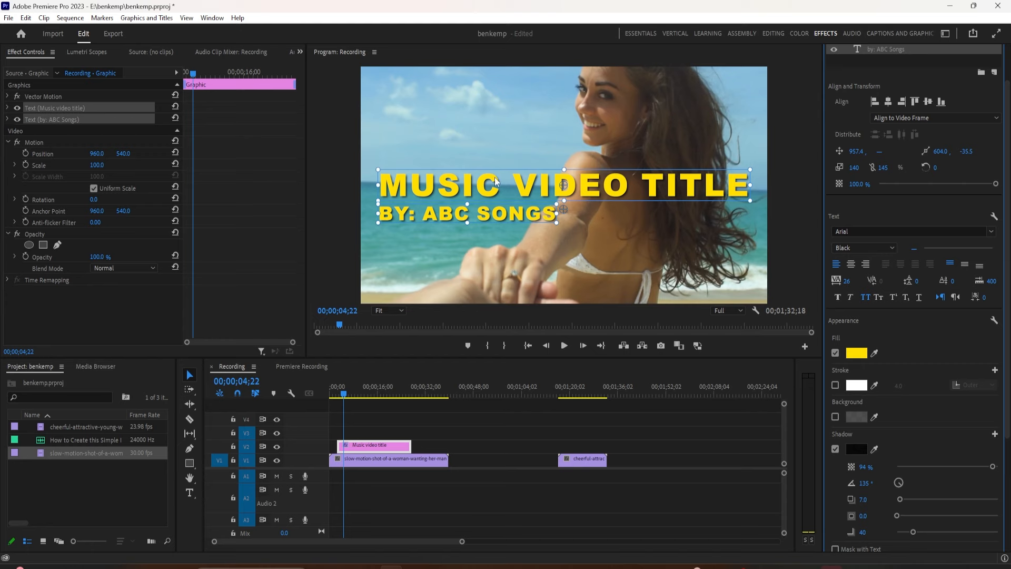
{"action": "left_click", "coordinate": [856, 353]}
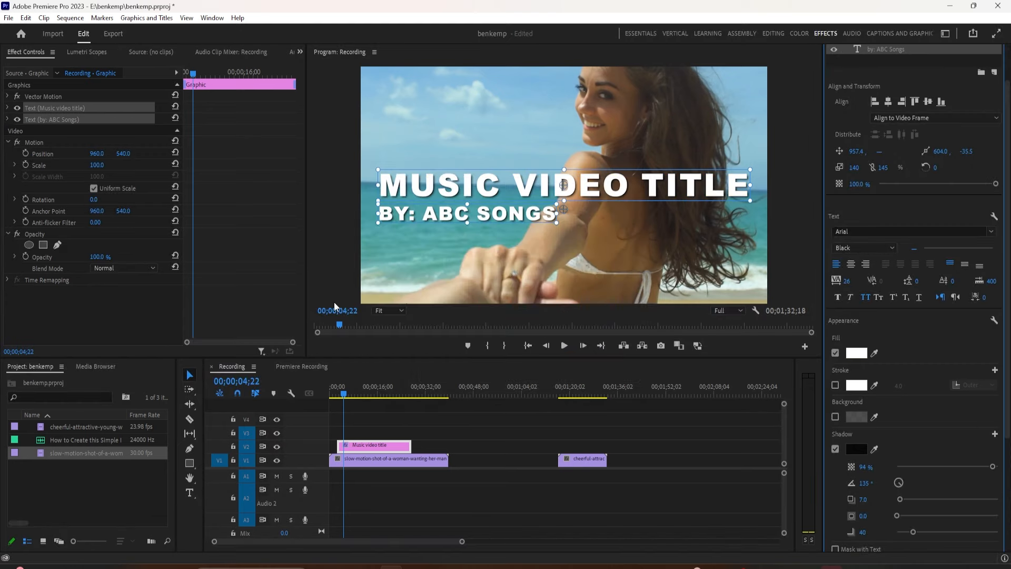
{"action": "mouse_move", "coordinate": [331, 288]}
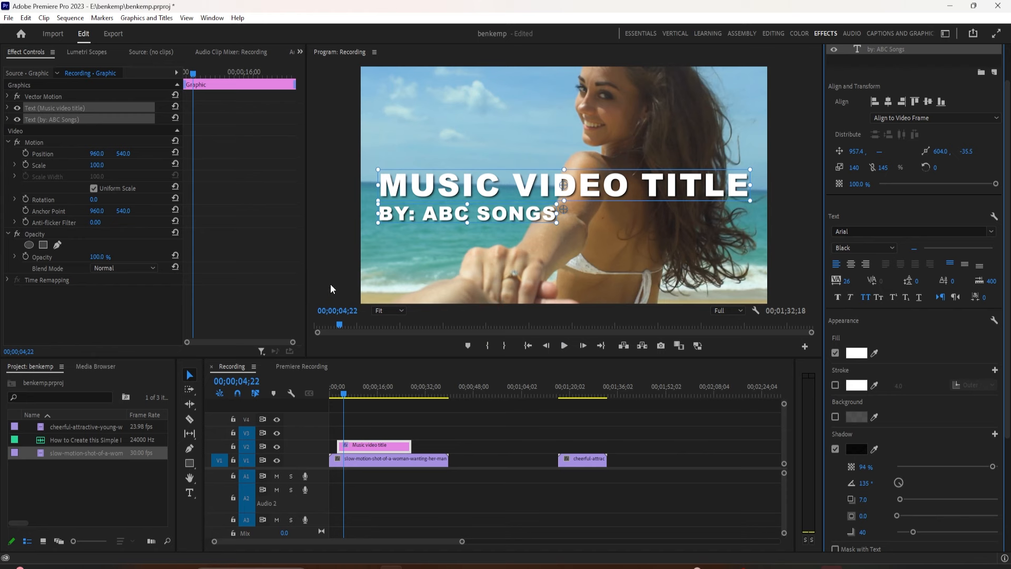
{"action": "mouse_move", "coordinate": [413, 209]}
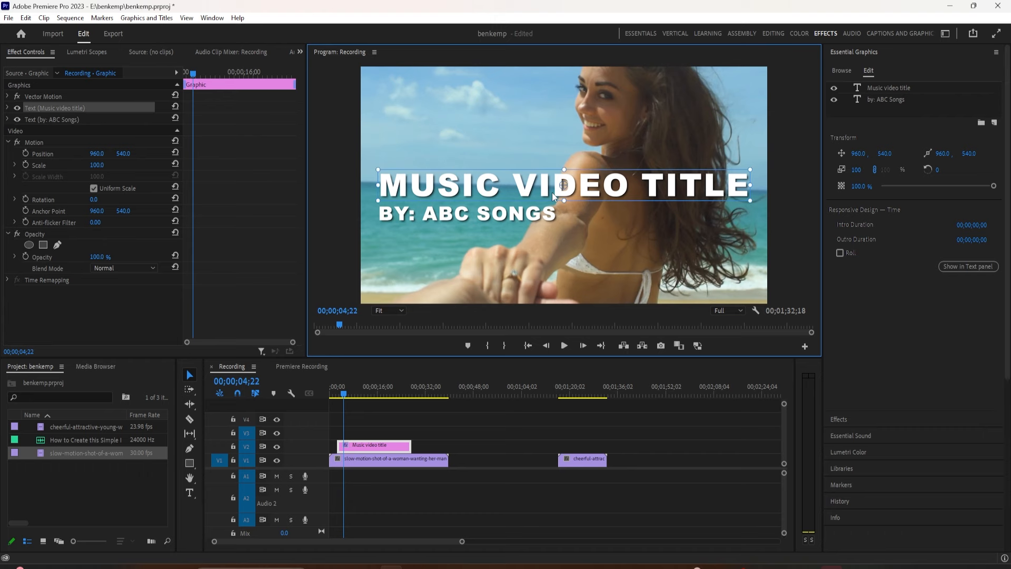
- Select both title layers, collapse Essential Graphics, and expand a Video Transitions category in Effects
{"action": "left_click", "coordinate": [889, 88]}
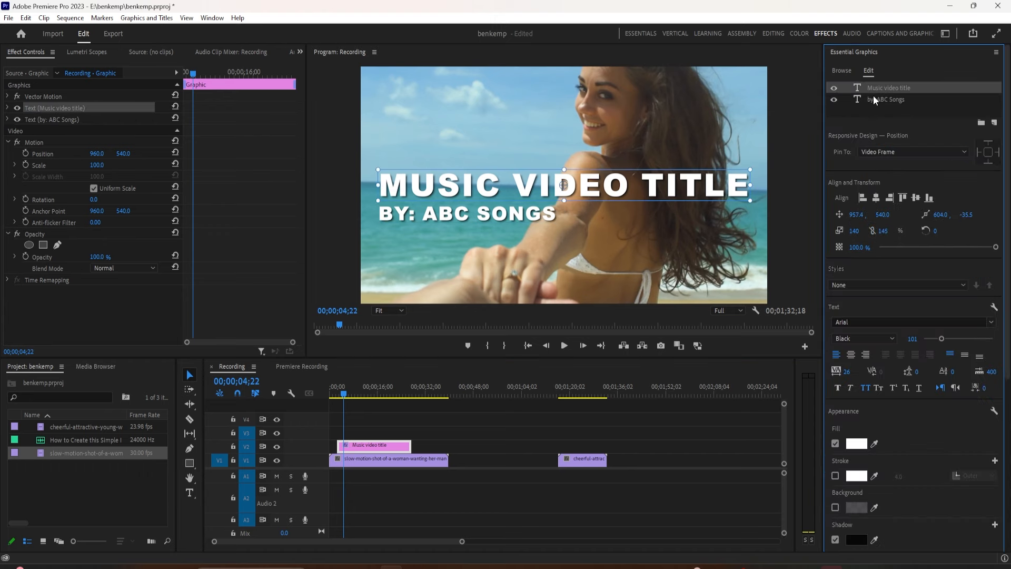
{"action": "left_click", "coordinate": [889, 99]}
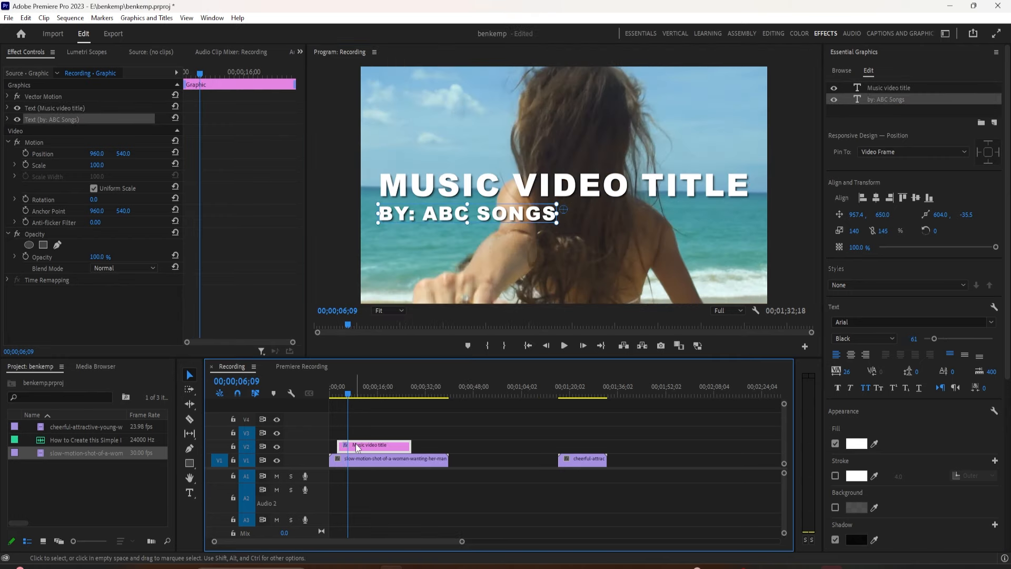
{"action": "left_click", "coordinate": [995, 52]}
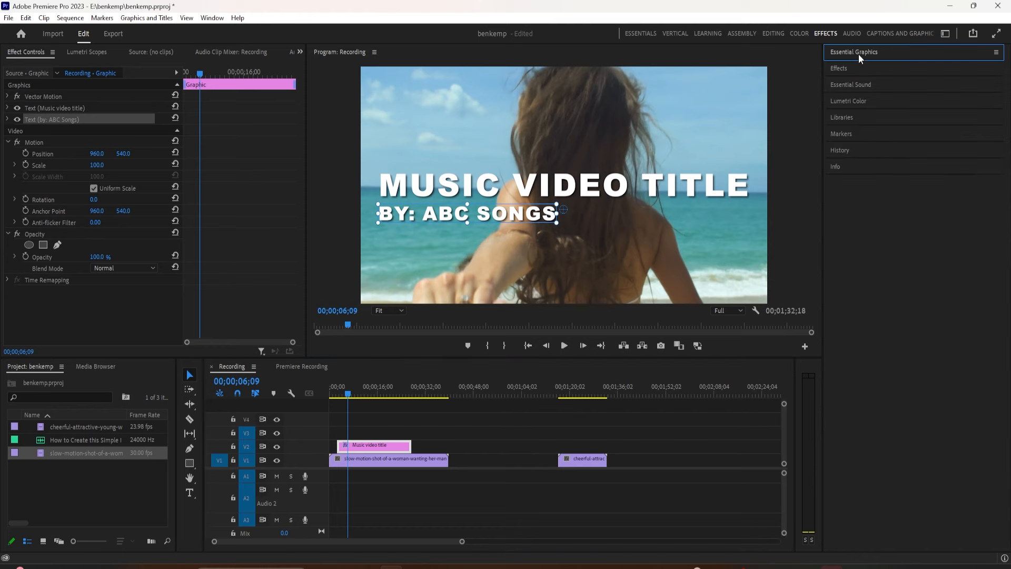
{"action": "left_click", "coordinate": [839, 68]}
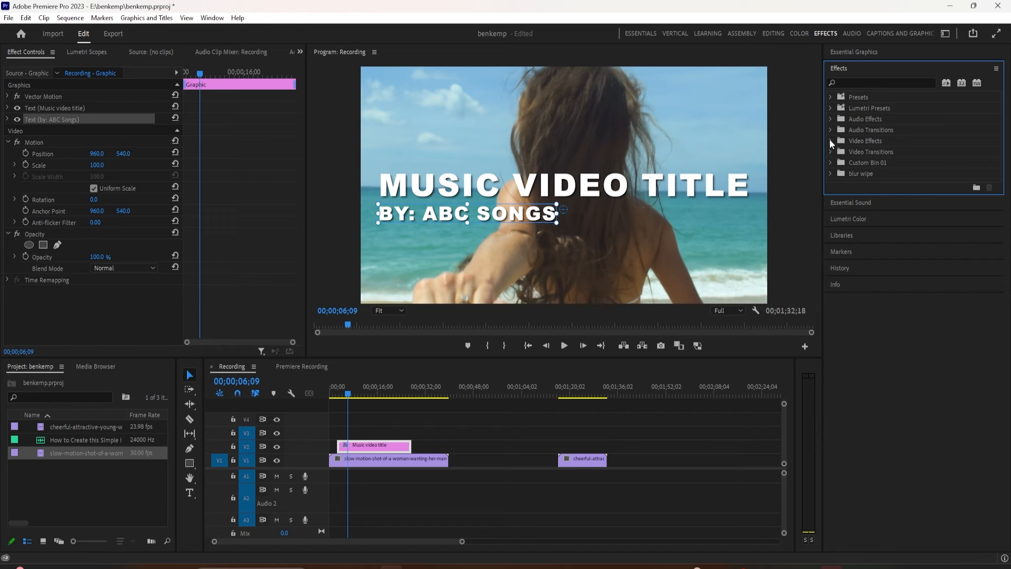
{"action": "left_click", "coordinate": [831, 151]}
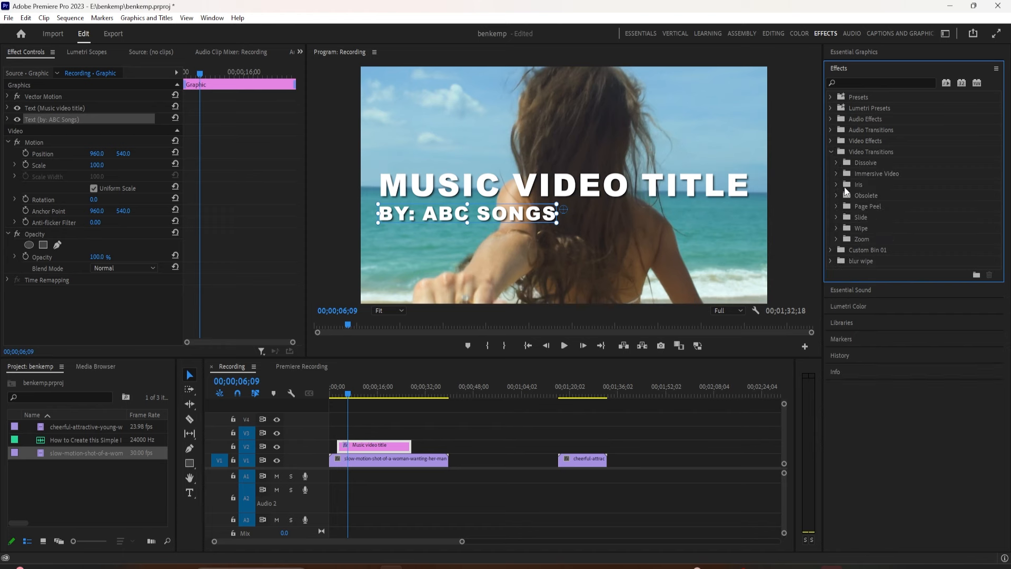
{"action": "left_click", "coordinate": [837, 227]}
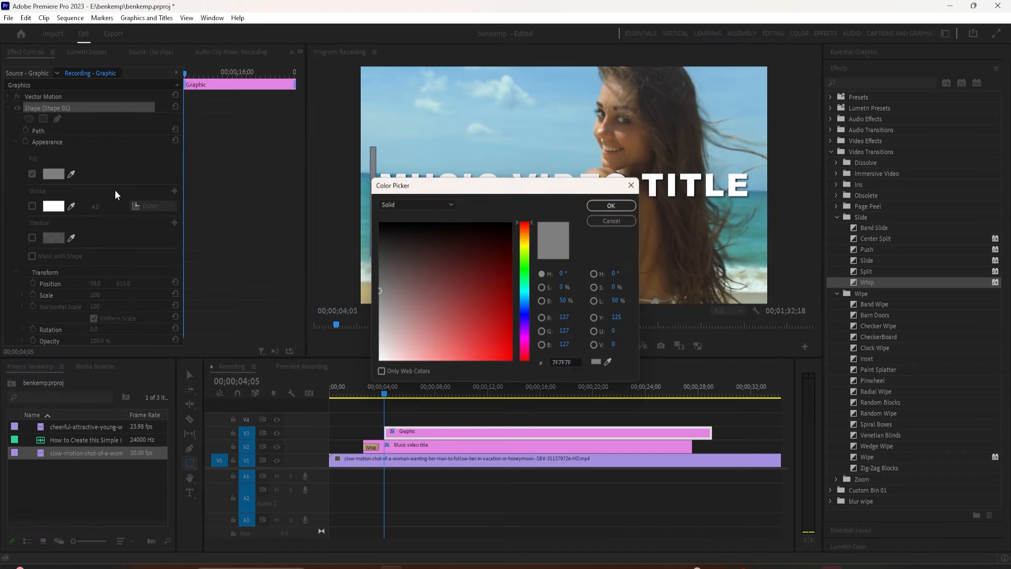
- Fill the line rectangle red and place its Graphic clip on V3 above the title
{"action": "left_click", "coordinate": [610, 205]}
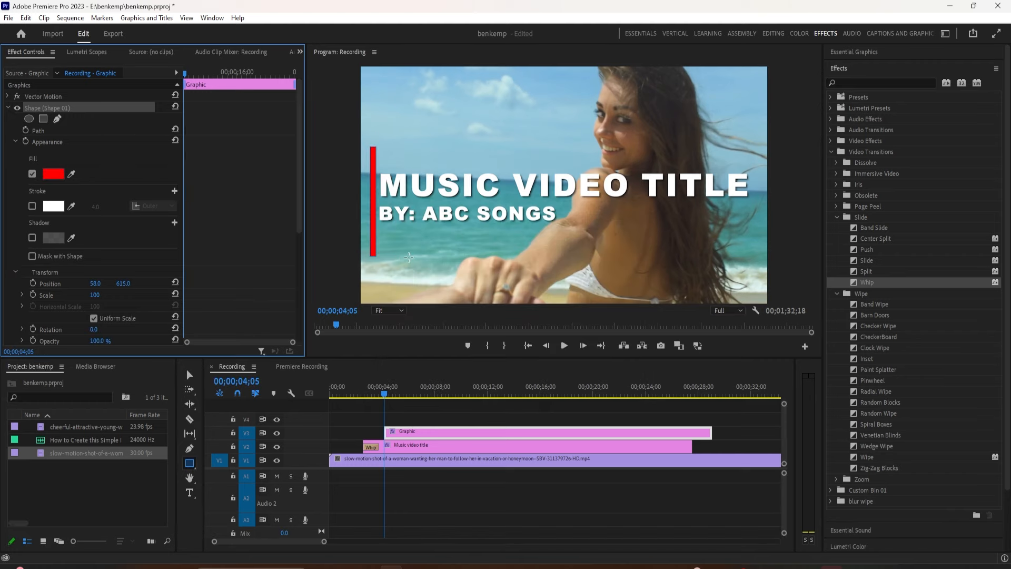
{"action": "left_click", "coordinate": [406, 431]}
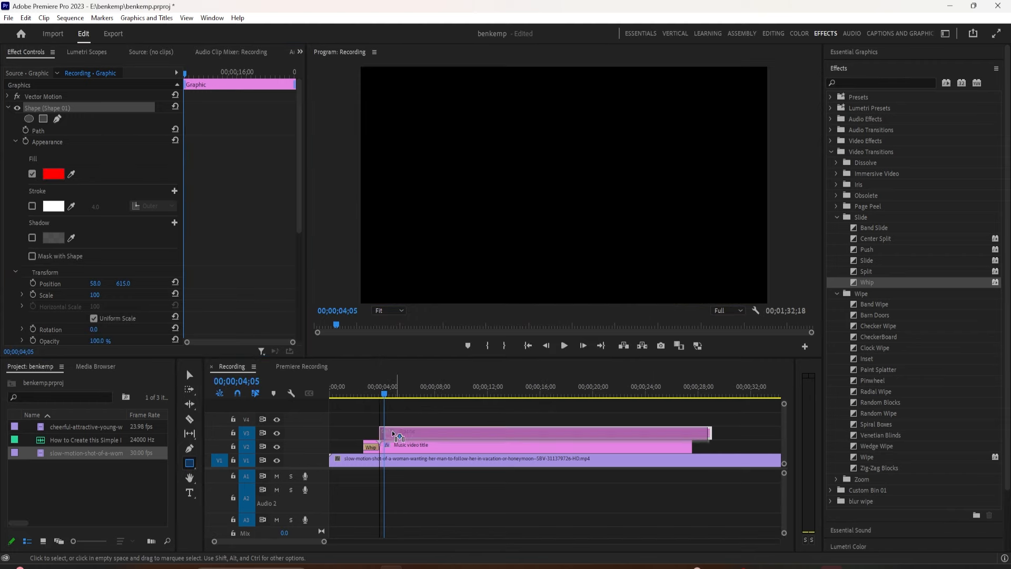
{"action": "left_click", "coordinate": [365, 394]}
{"action": "type", "text": "crop"}
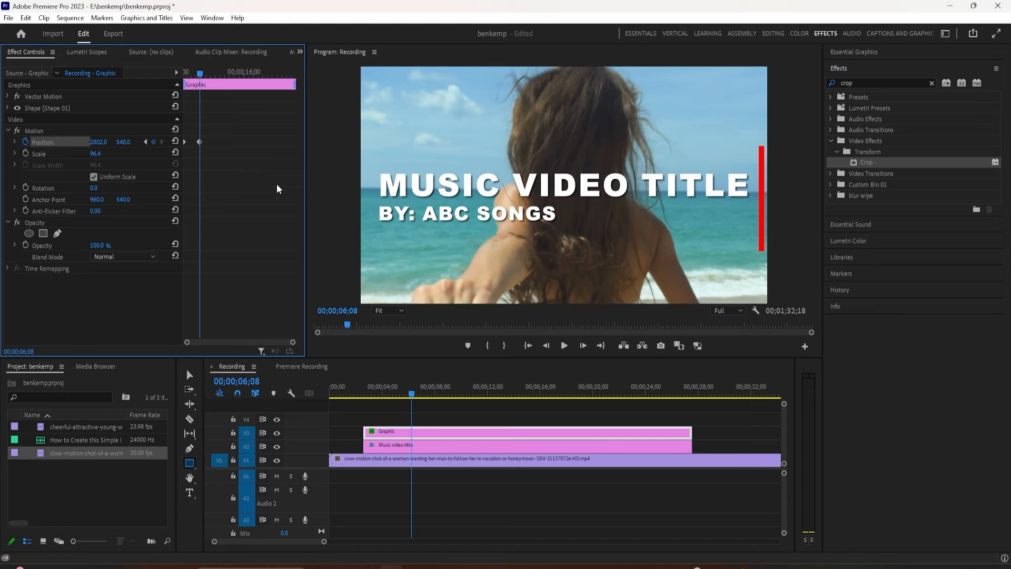
- Give the red line's two Position keyframes Ease In and Ease Out, then preview the slide
{"action": "left_click", "coordinate": [563, 345]}
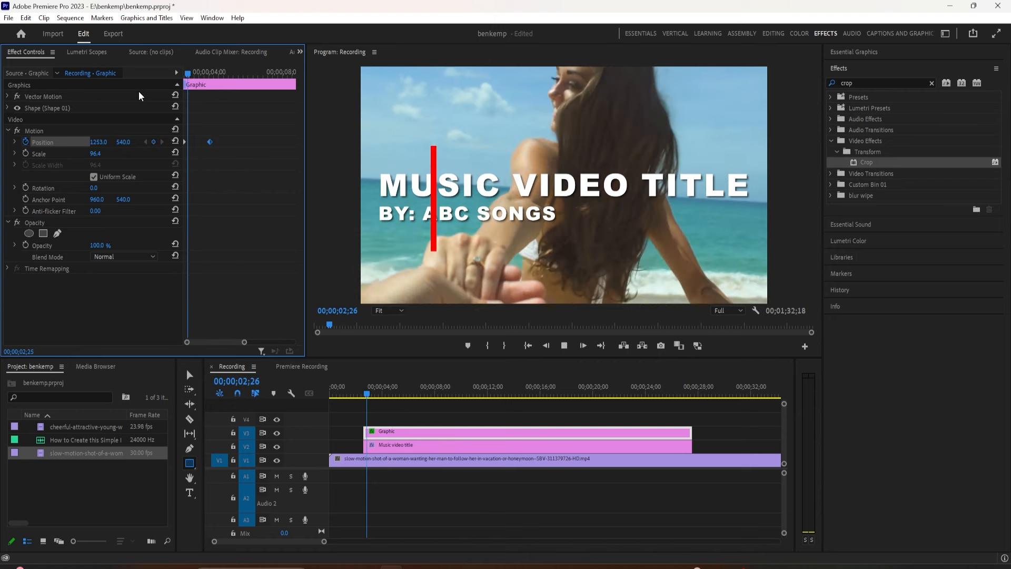
{"action": "right_click", "coordinate": [210, 141]}
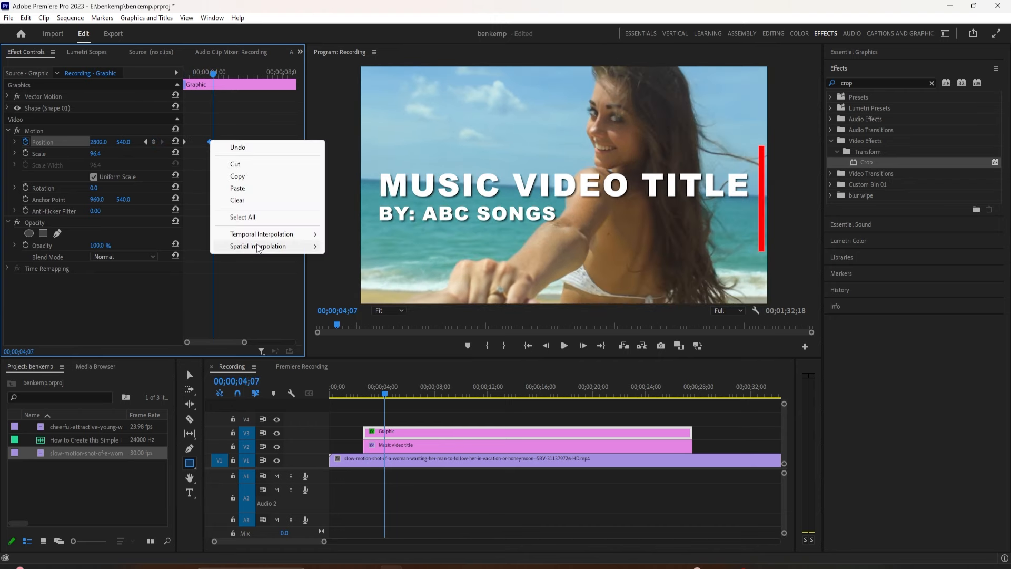
{"action": "right_click", "coordinate": [209, 141]}
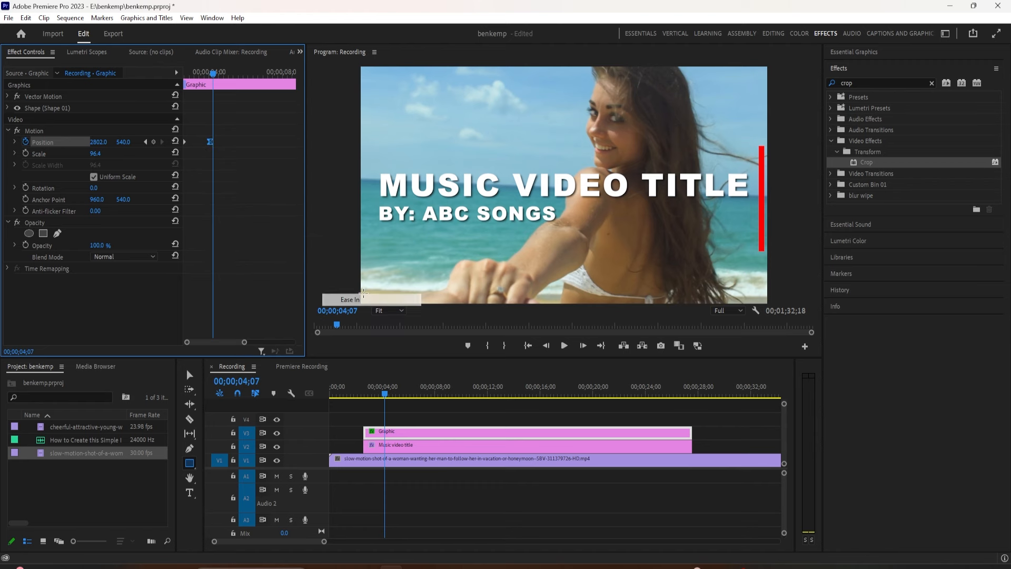
{"action": "right_click", "coordinate": [209, 141]}
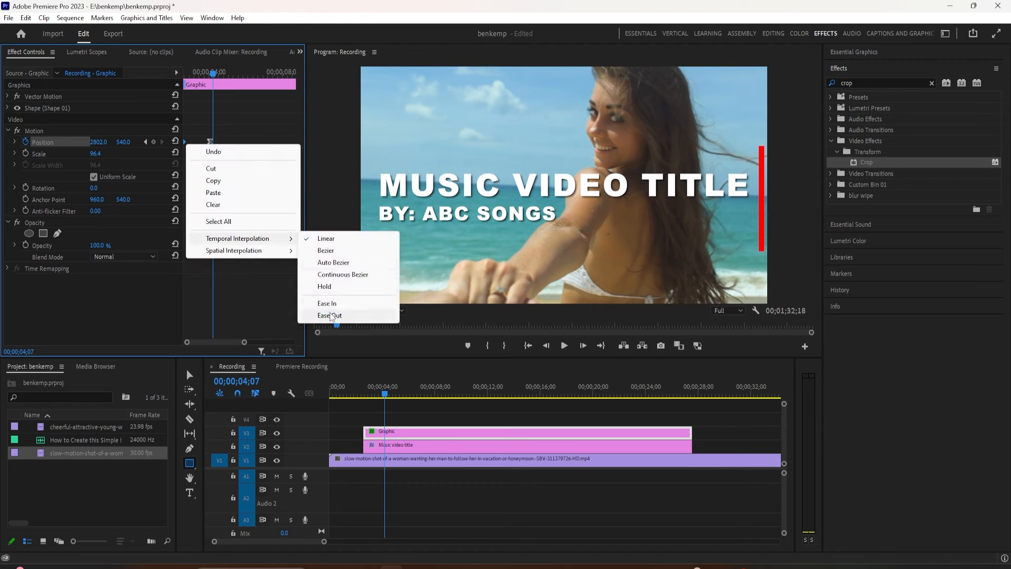
{"action": "left_click", "coordinate": [329, 315]}
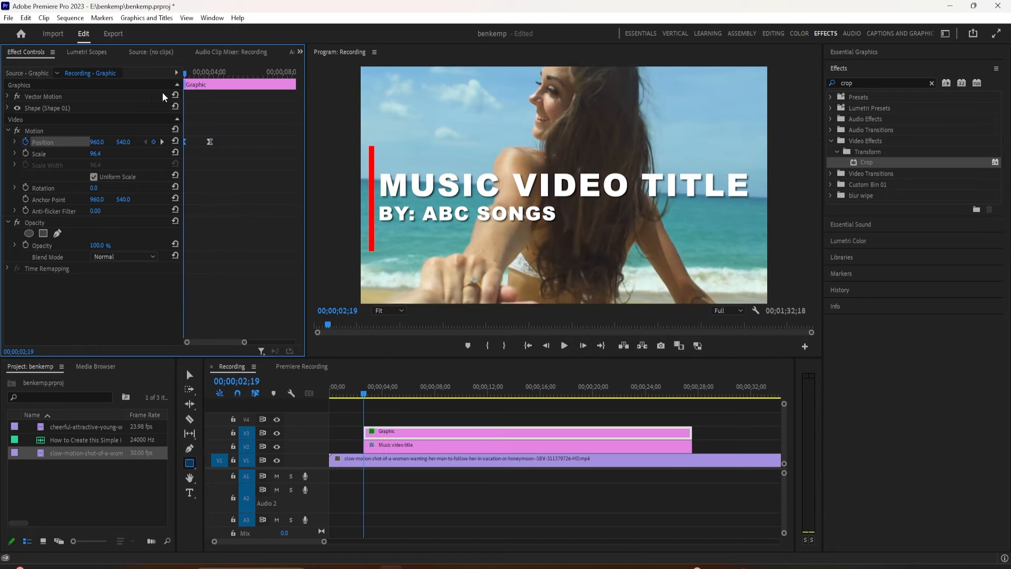
{"action": "left_click", "coordinate": [562, 345]}
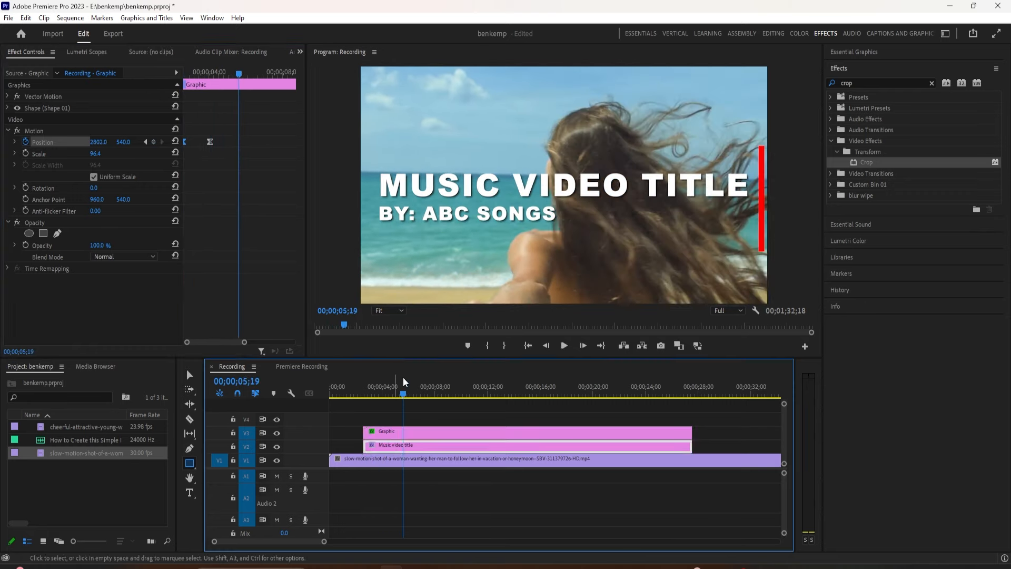
- Keyframe the title's Crop Right from 100% to 0% to follow the red line
{"action": "left_click", "coordinate": [379, 393]}
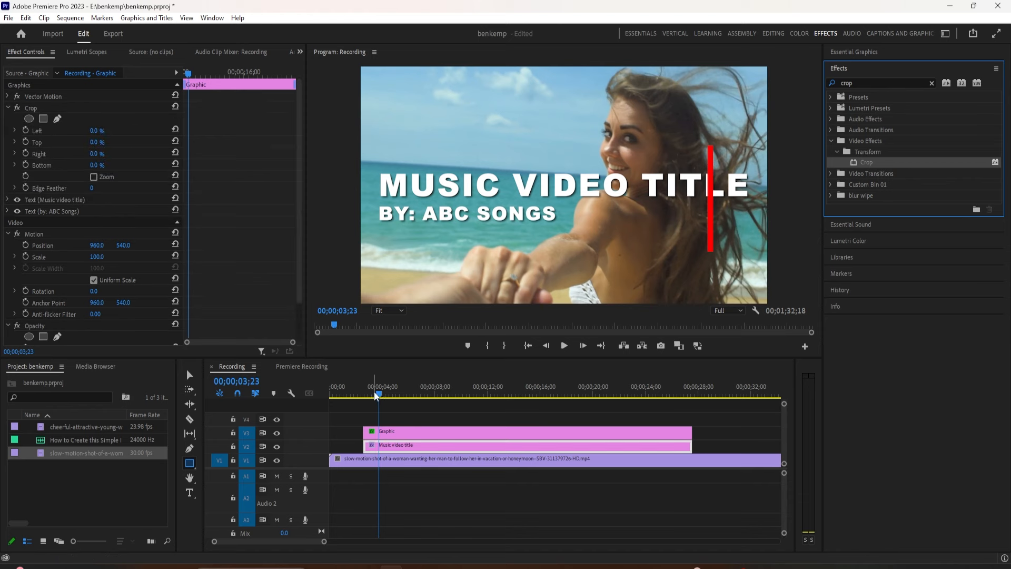
{"action": "left_click", "coordinate": [366, 394]}
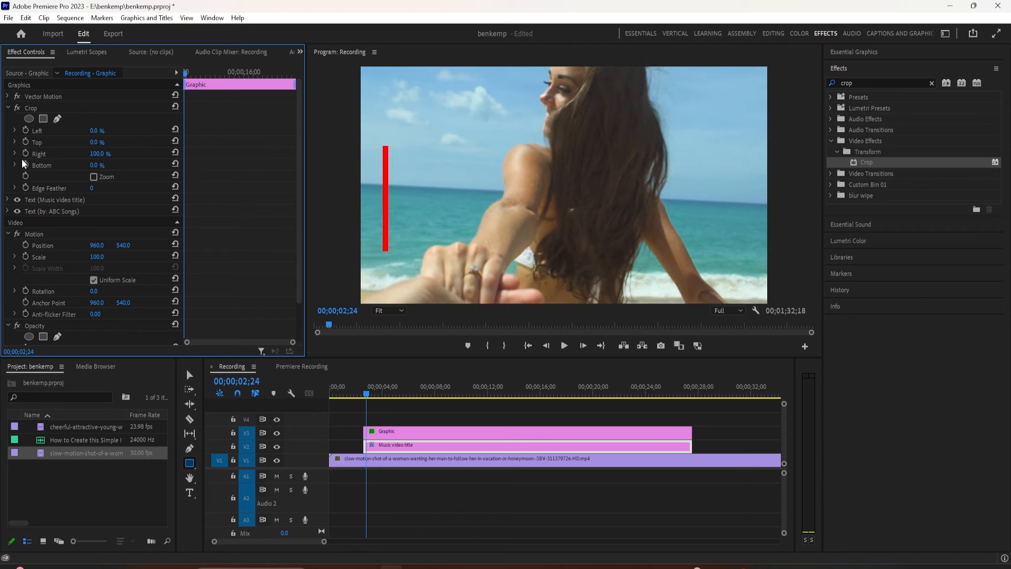
{"action": "left_click", "coordinate": [371, 394]}
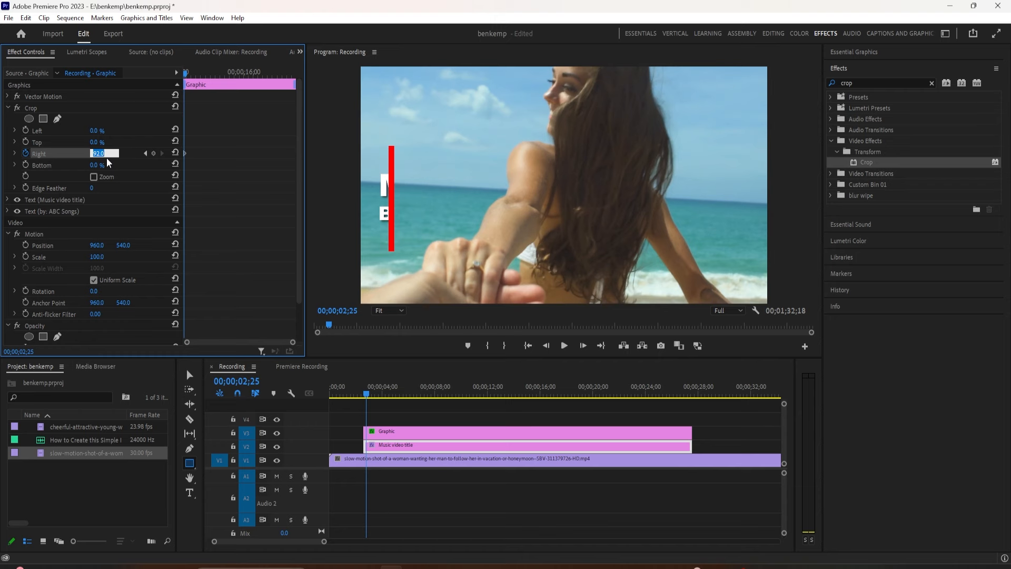
{"action": "mouse_move", "coordinate": [188, 76]}
{"action": "type", "text": "71"}
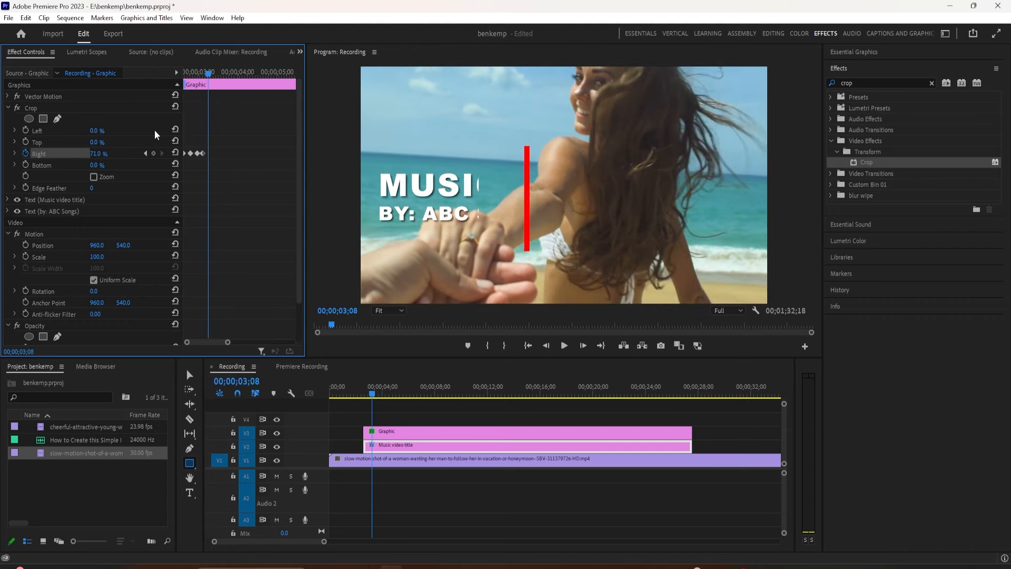
{"action": "double_click", "coordinate": [97, 153]}
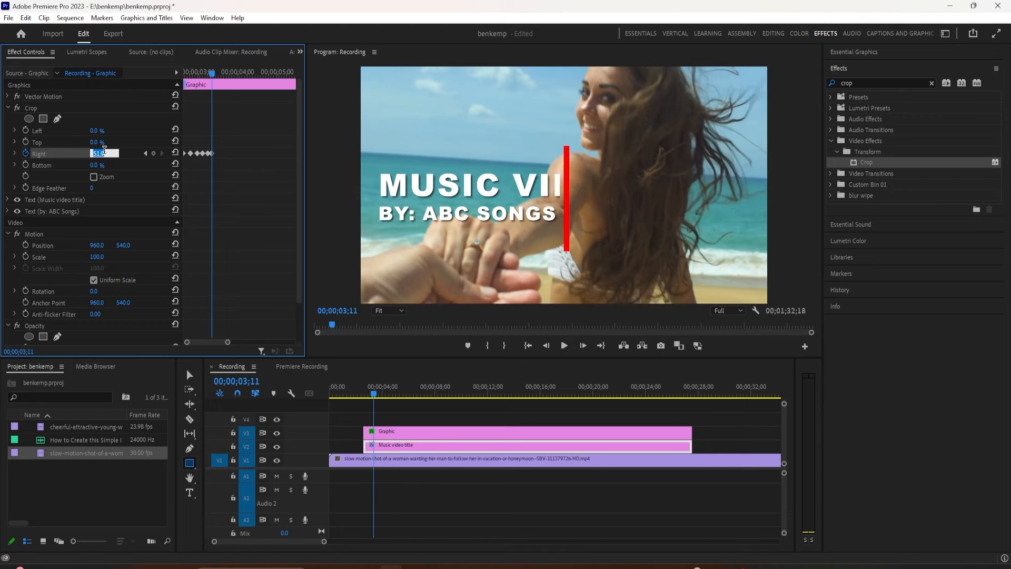
- Duplicate the title and red line clips and check the copied wipe
{"action": "left_click", "coordinate": [487, 459]}
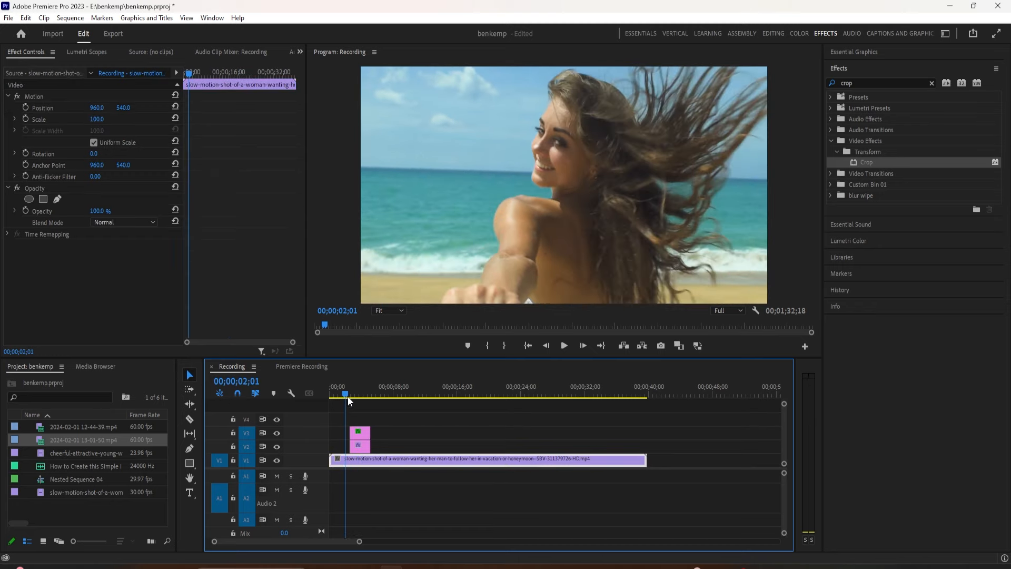
{"action": "left_click", "coordinate": [563, 345]}
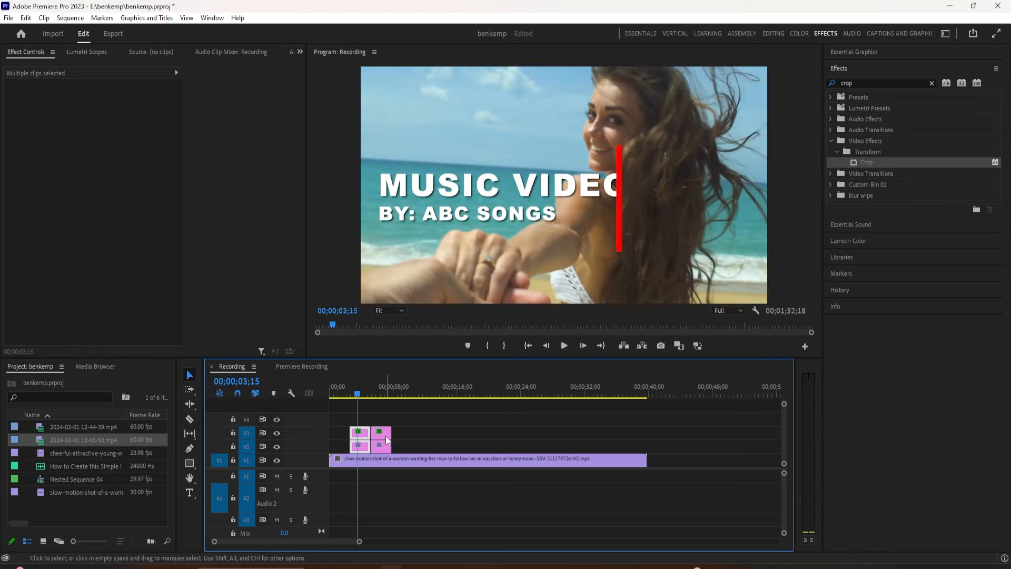
{"action": "left_click", "coordinate": [360, 439]}
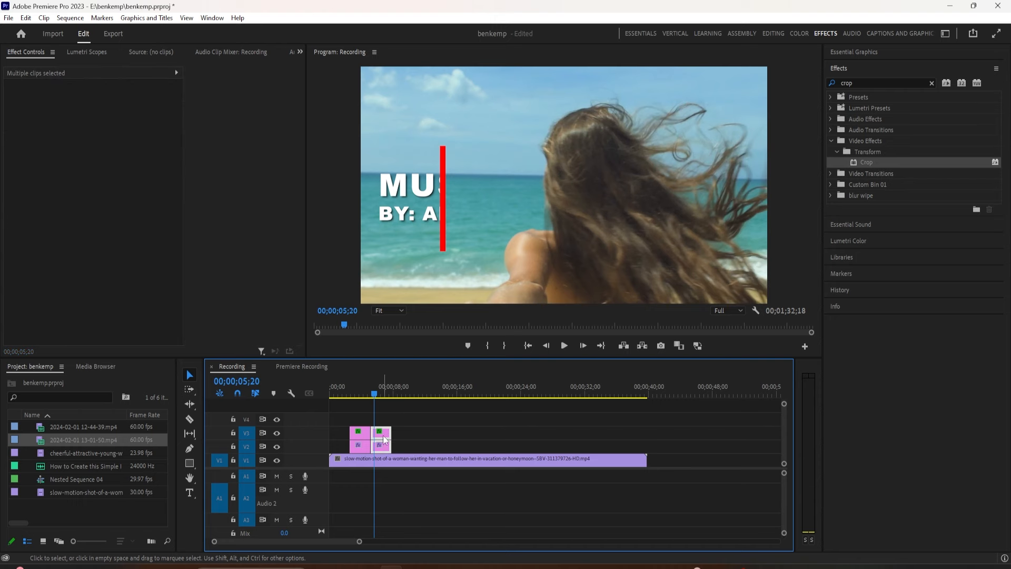
- Nest the two duplicated clips into Nested Sequence 05
{"action": "right_click", "coordinate": [368, 442]}
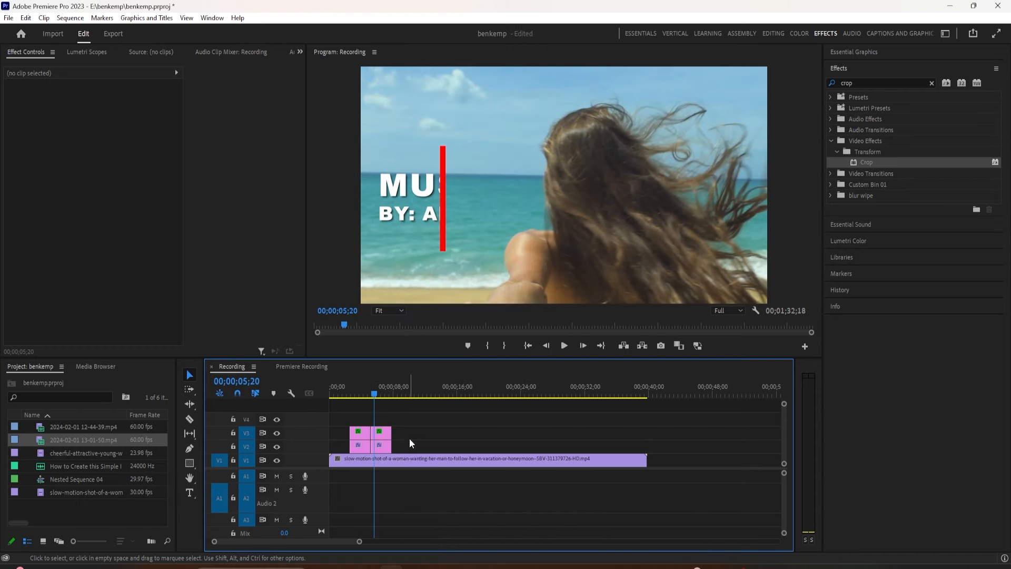
{"action": "left_click", "coordinate": [382, 432]}
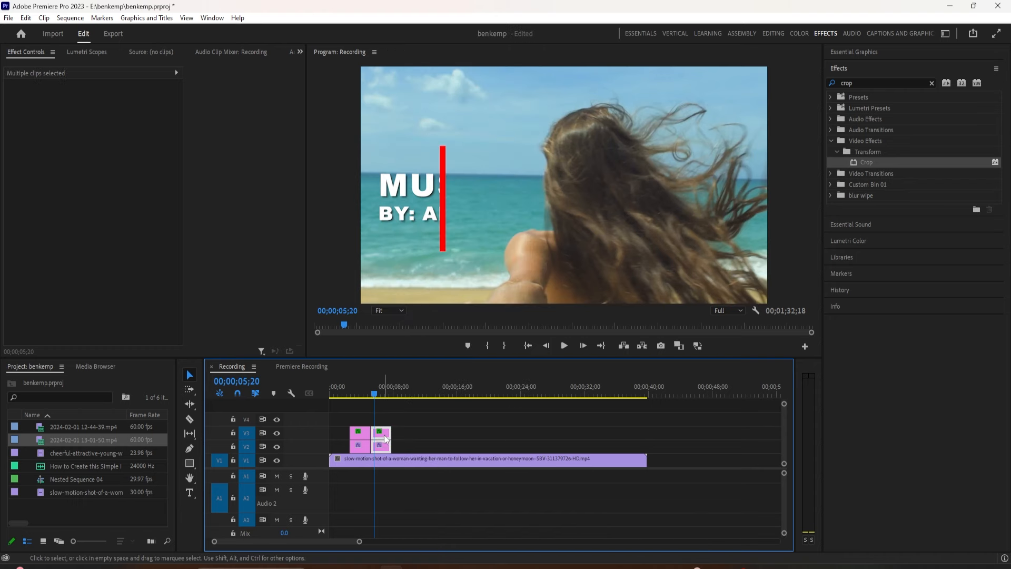
{"action": "right_click", "coordinate": [384, 440]}
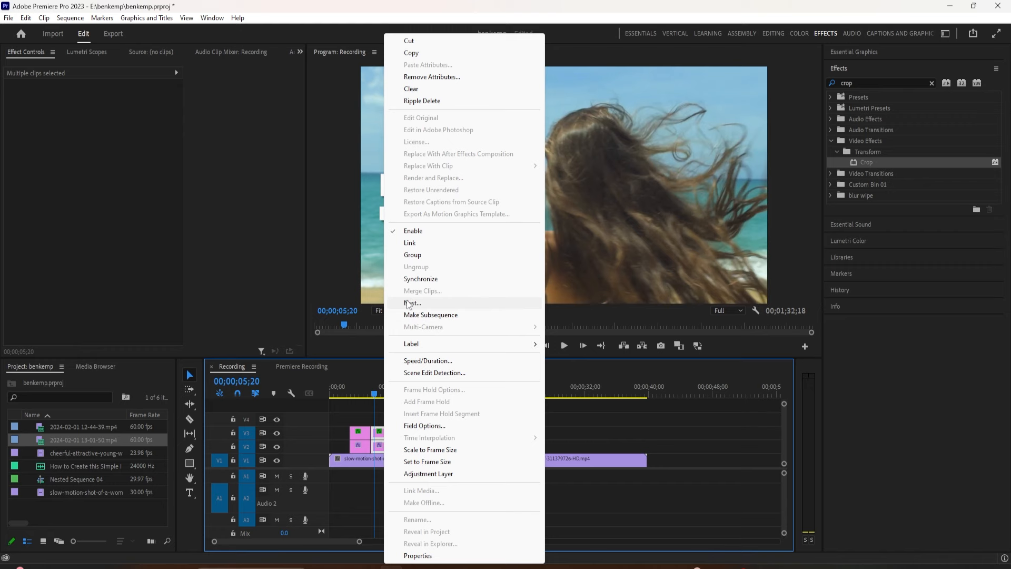
{"action": "left_click", "coordinate": [413, 304]}
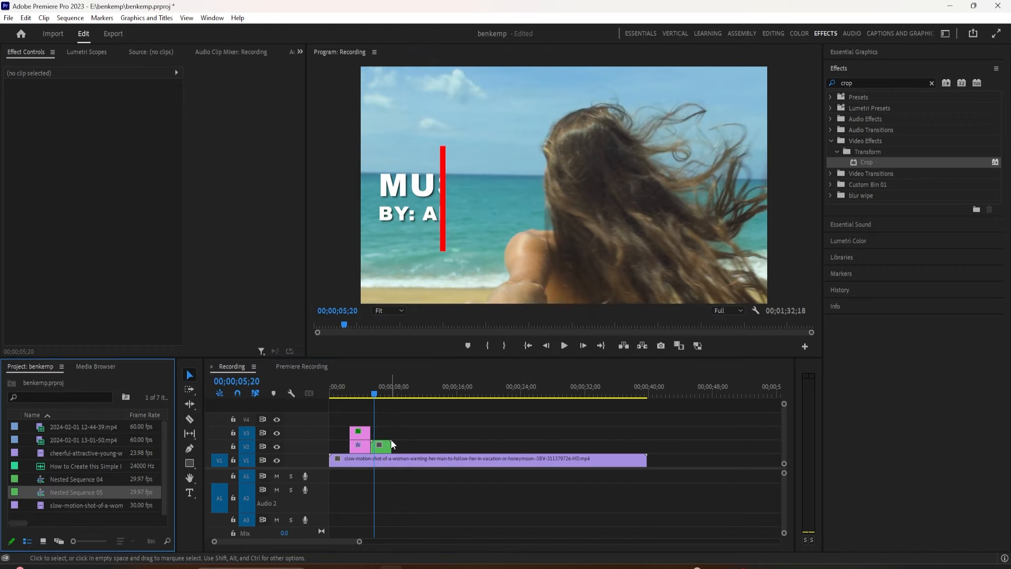
- Confirm the nested sequence and apply Reverse Speed to Nested Sequence 05 so the wipe hides the title
{"action": "left_click", "coordinate": [380, 445]}
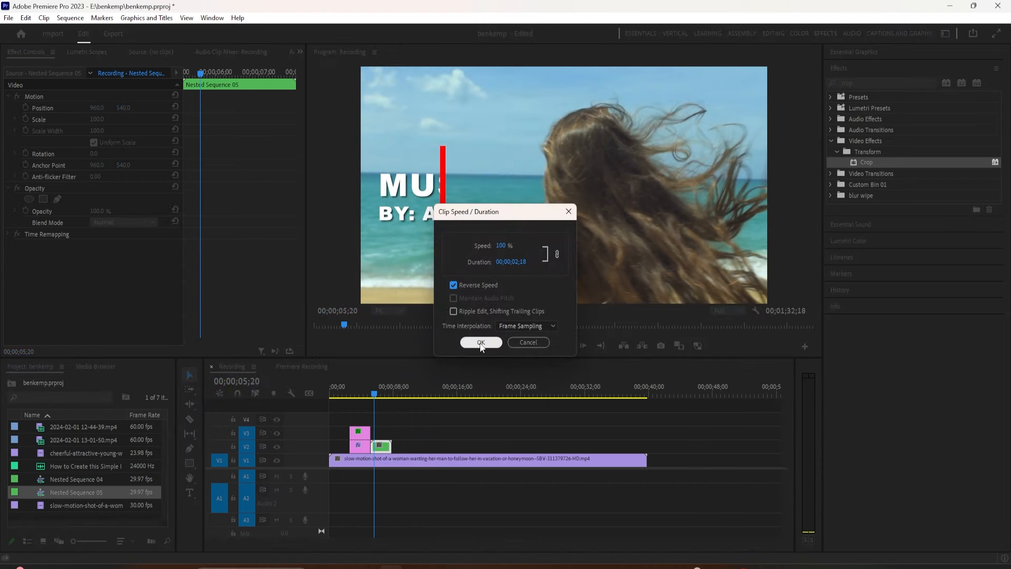
{"action": "left_click", "coordinate": [480, 341]}
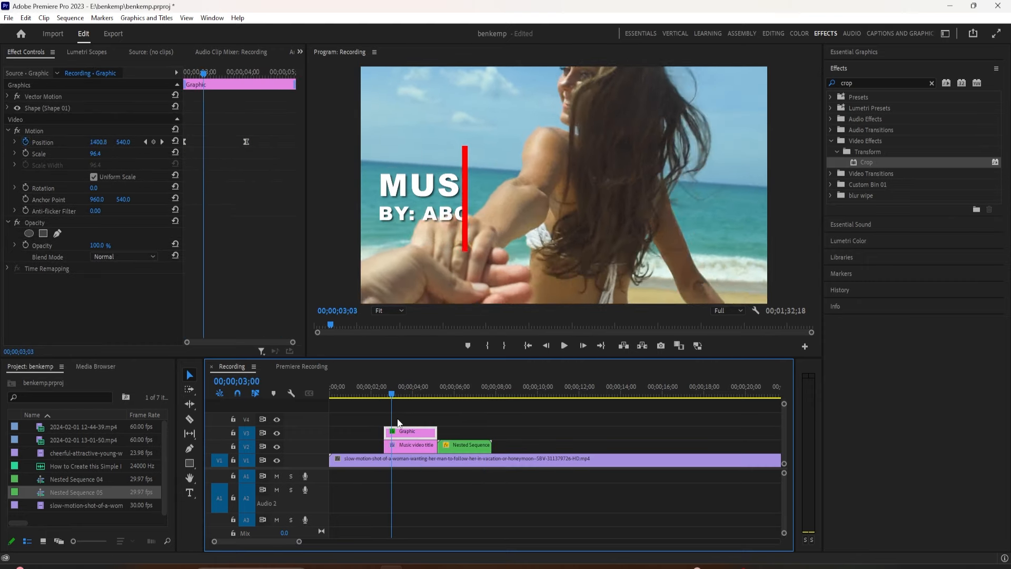
{"action": "key", "text": "Right"}
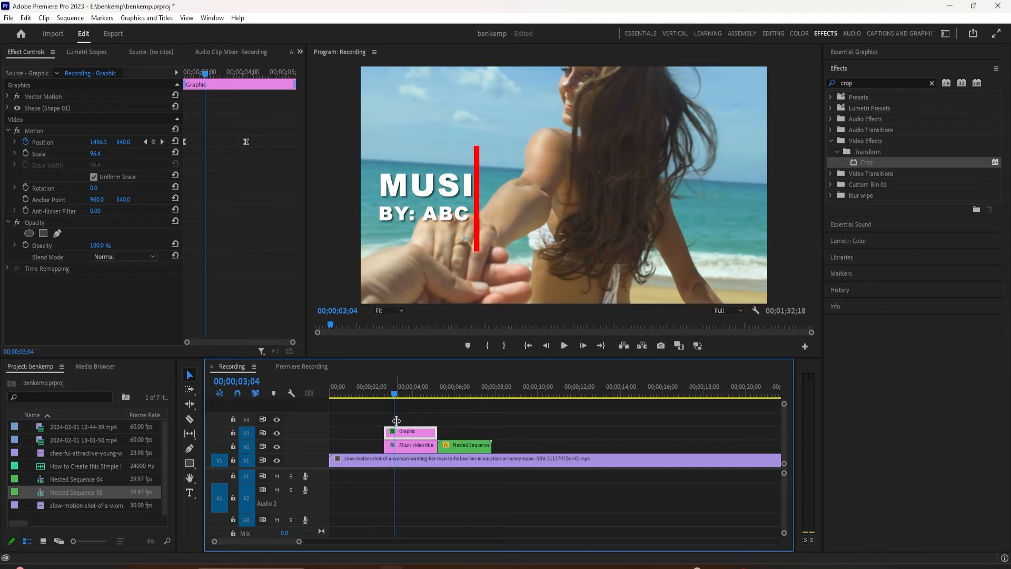
{"action": "left_click", "coordinate": [563, 345]}
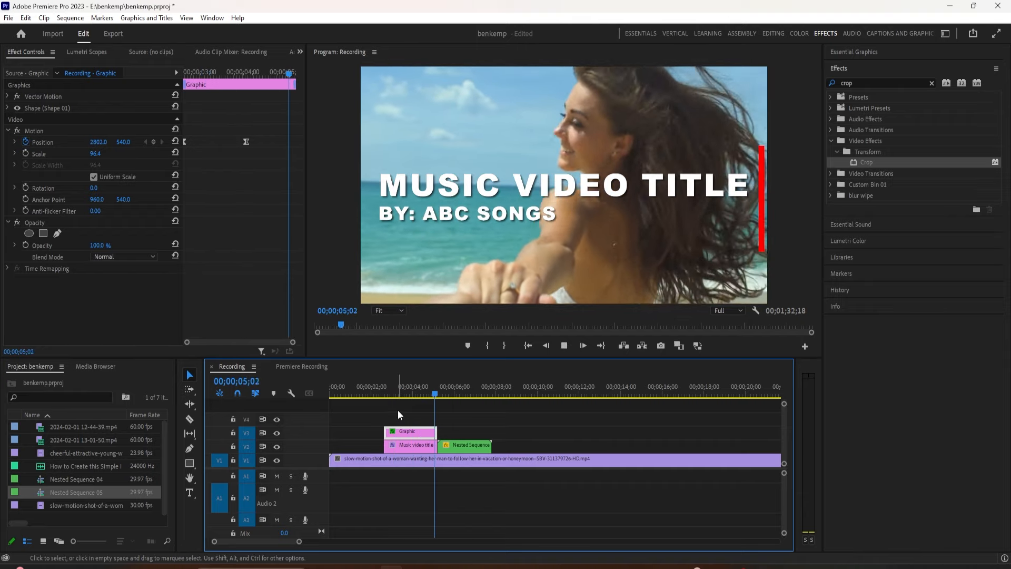
{"action": "left_click", "coordinate": [475, 386]}
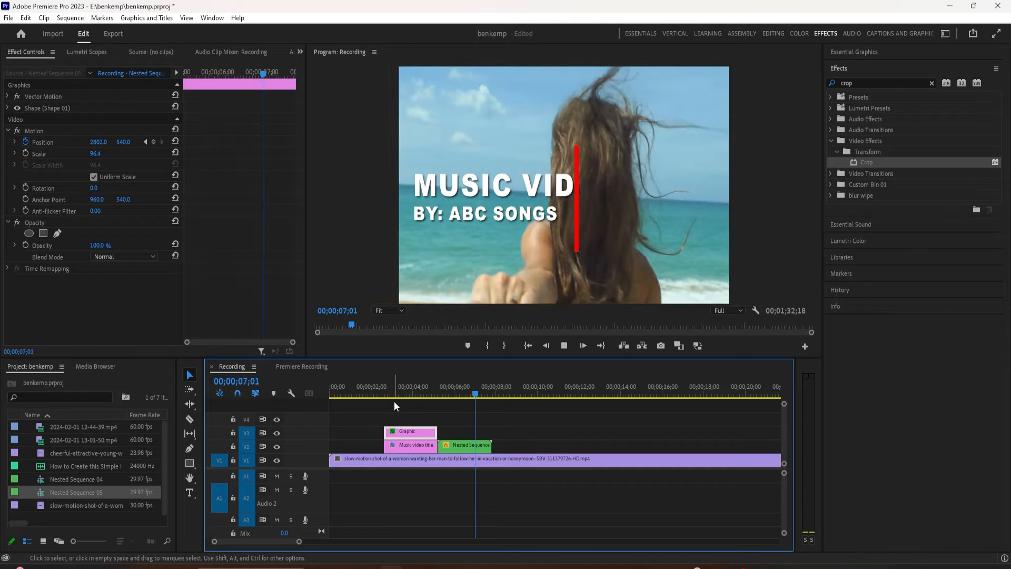
{"action": "left_click", "coordinate": [465, 446]}
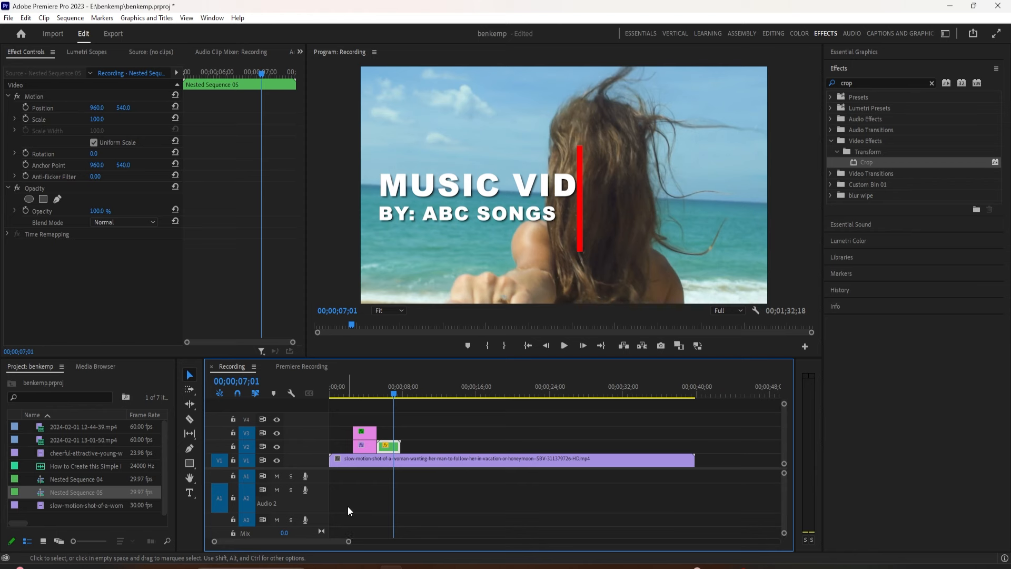
{"action": "mouse_move", "coordinate": [358, 379]}
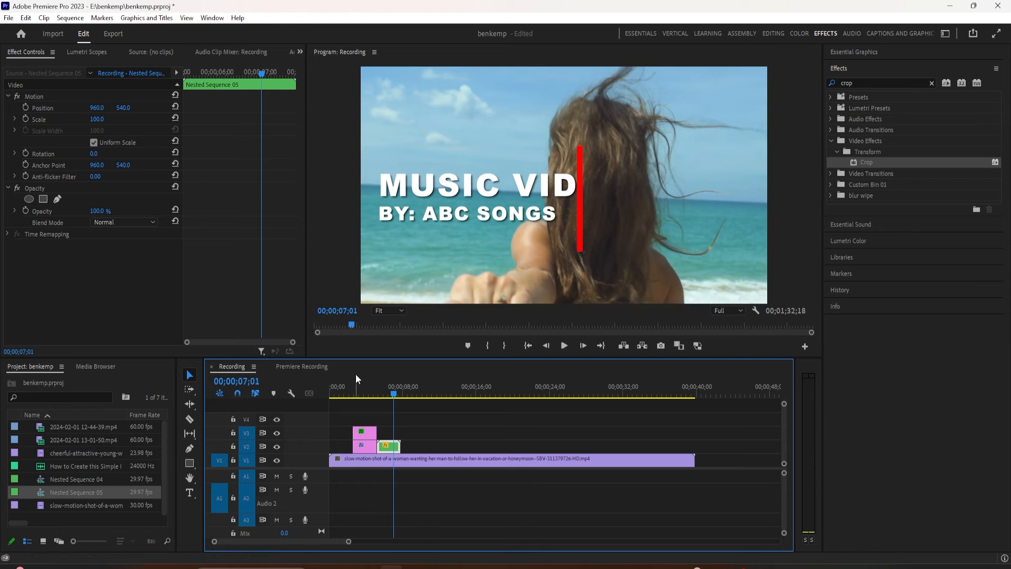
{"action": "mouse_move", "coordinate": [401, 348]}
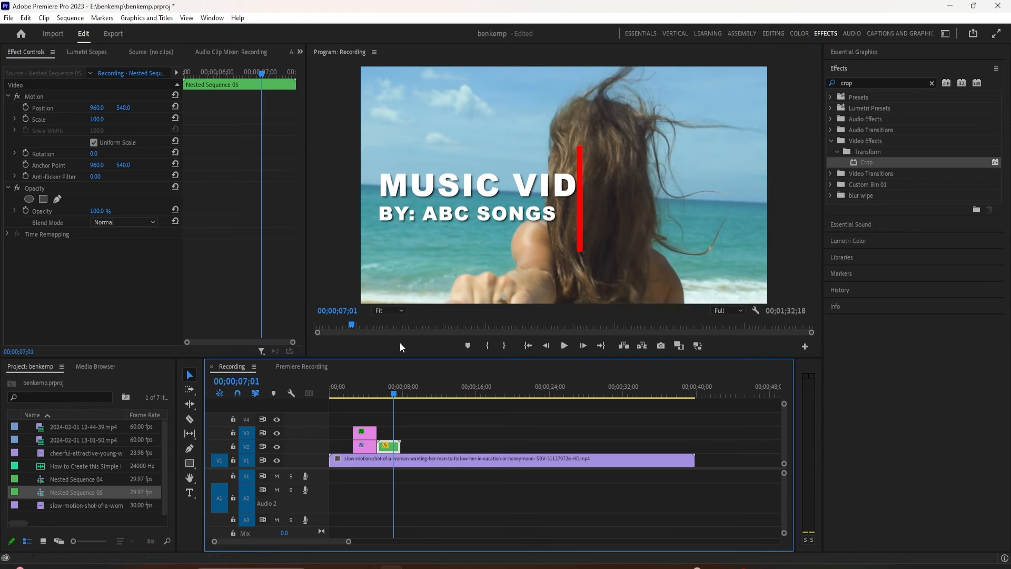